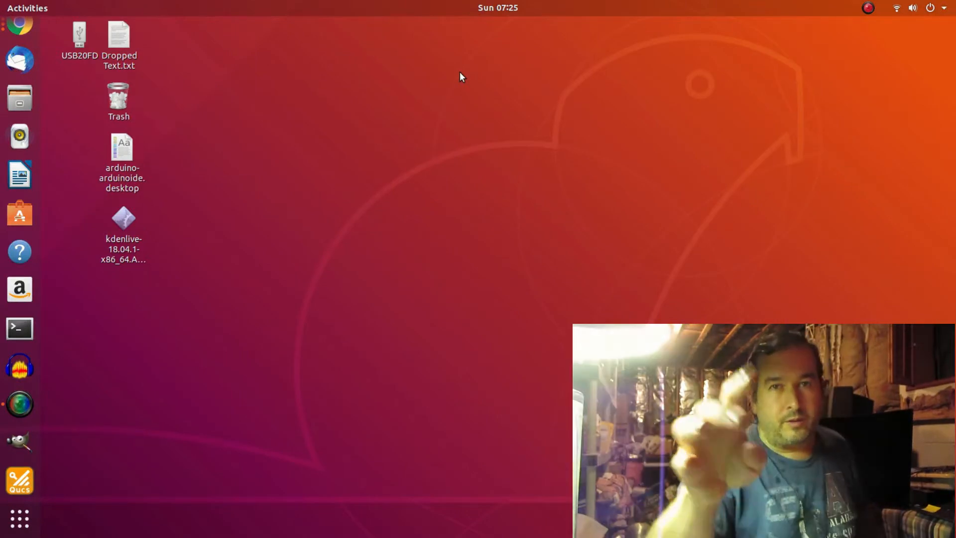
{"action": "mouse_move", "coordinate": [310, 193]}
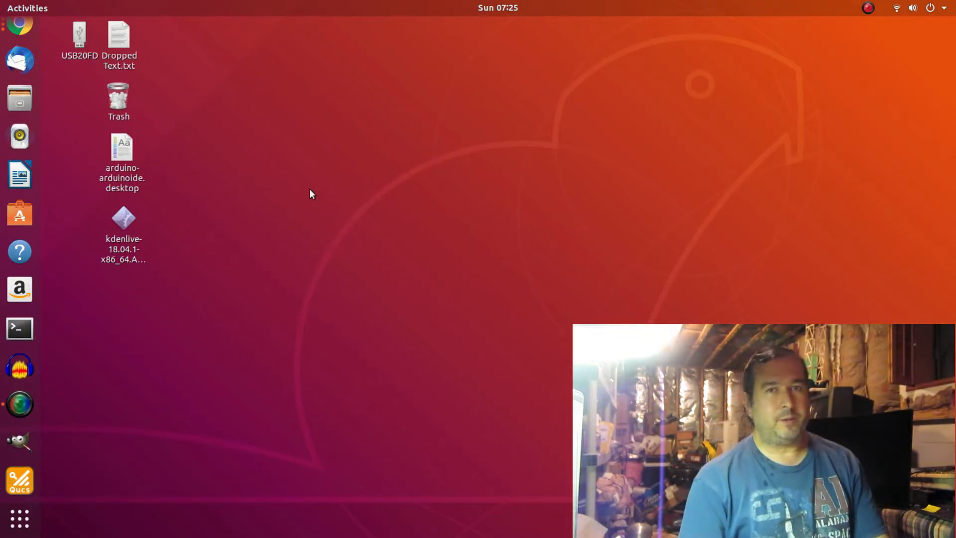
{"action": "mouse_move", "coordinate": [281, 219]}
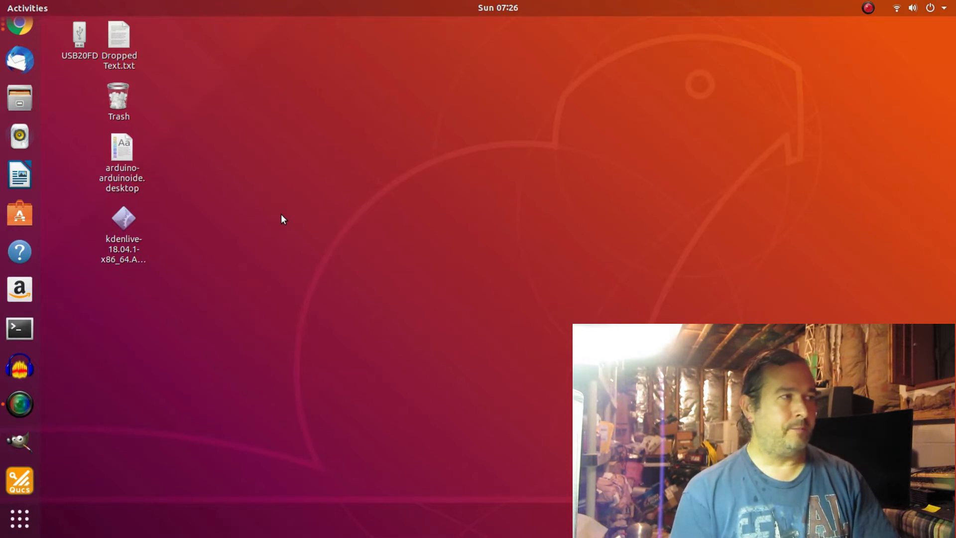
{"action": "mouse_move", "coordinate": [290, 215]}
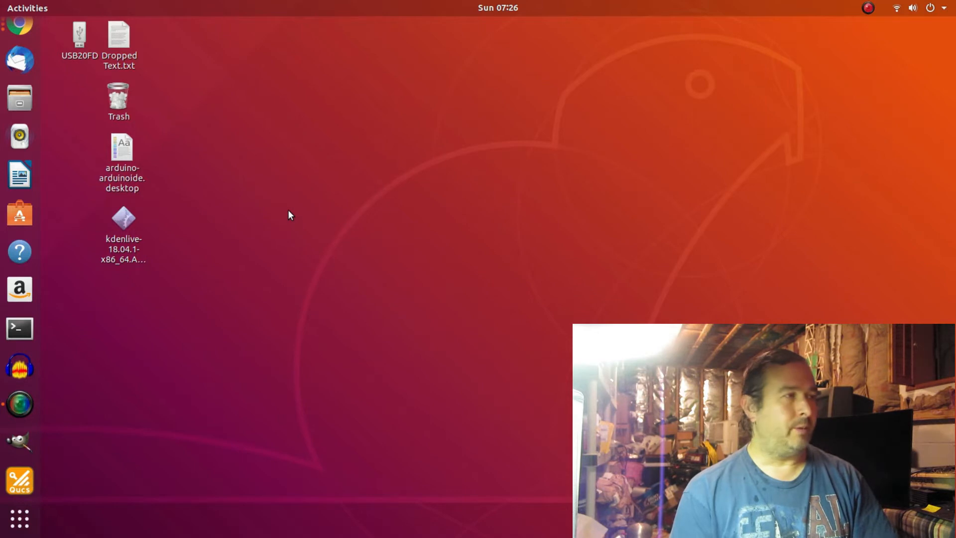
{"action": "mouse_move", "coordinate": [19, 111]}
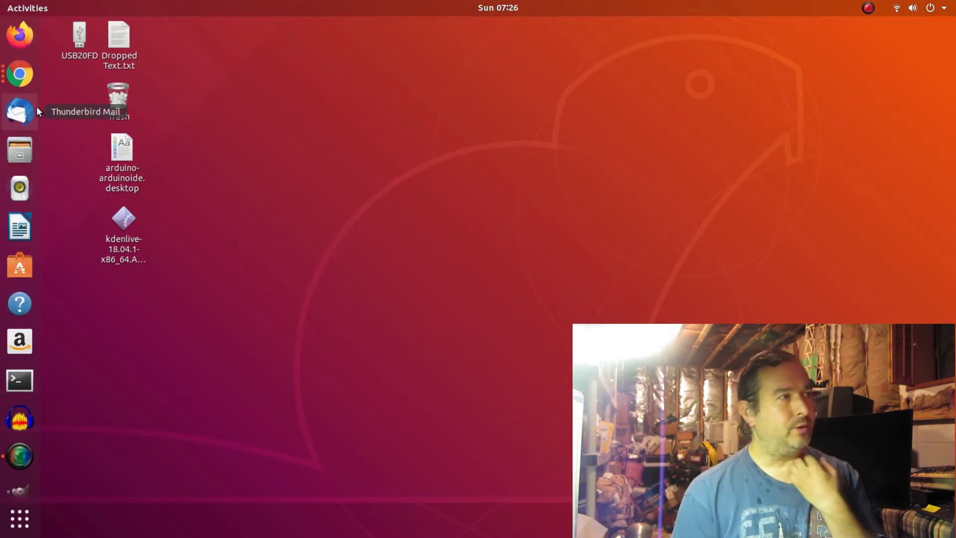
{"action": "mouse_move", "coordinate": [20, 149]}
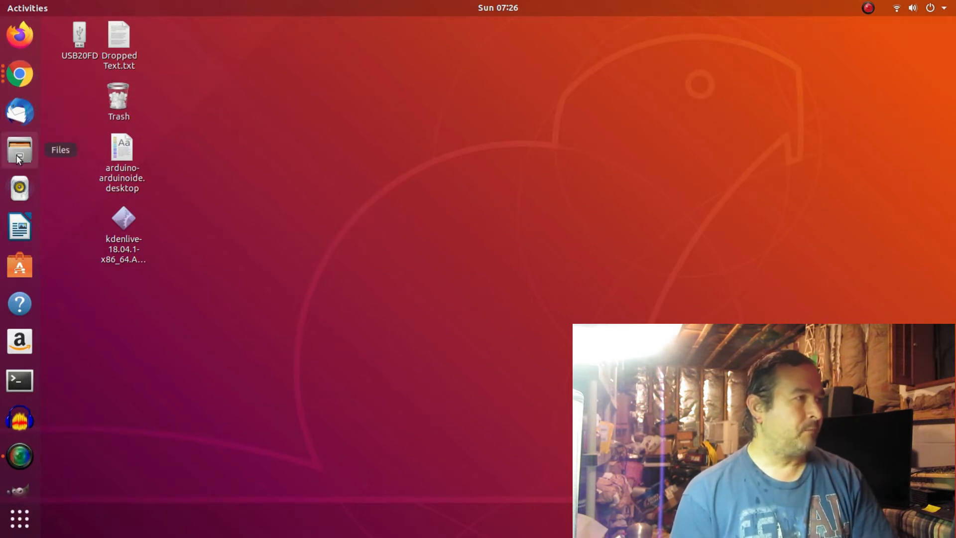
{"action": "mouse_move", "coordinate": [19, 73]}
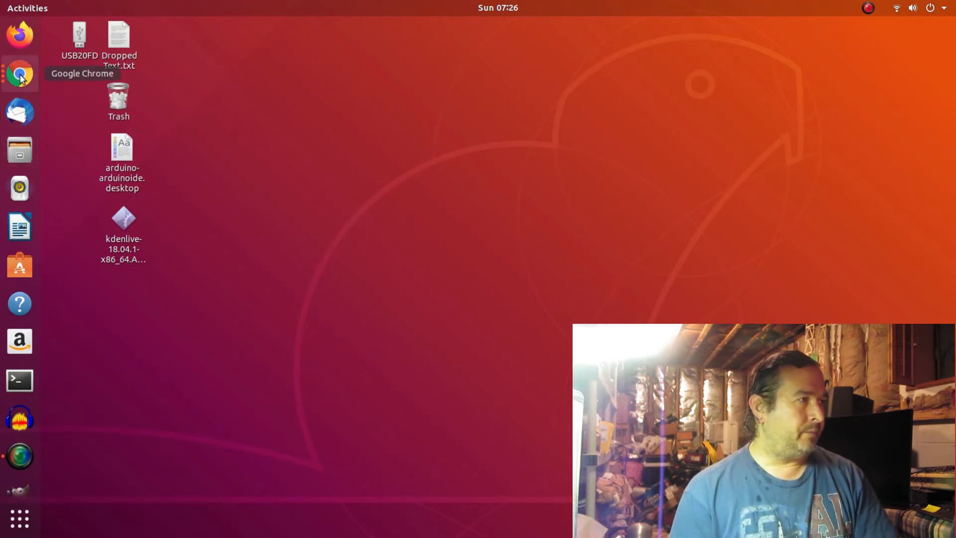
{"action": "mouse_move", "coordinate": [19, 150]}
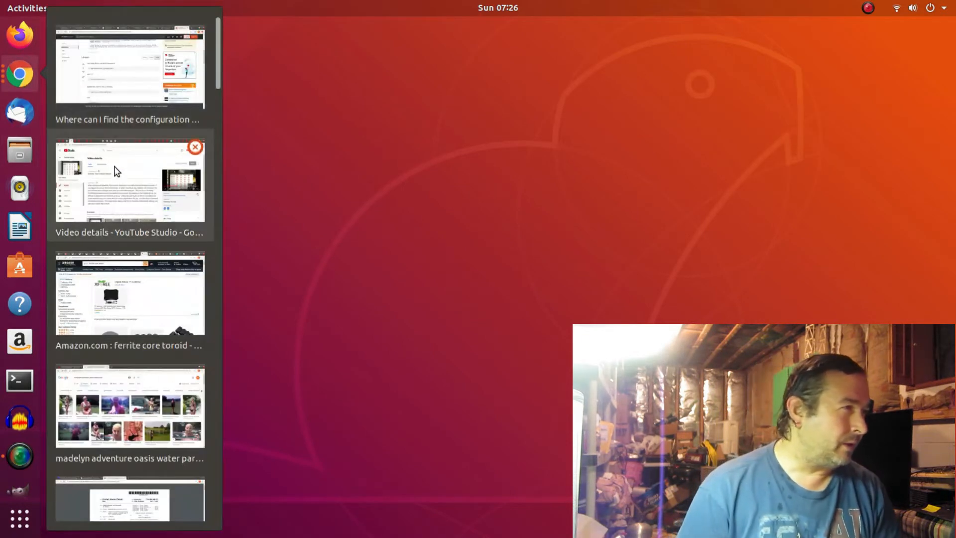
{"action": "mouse_move", "coordinate": [133, 175]}
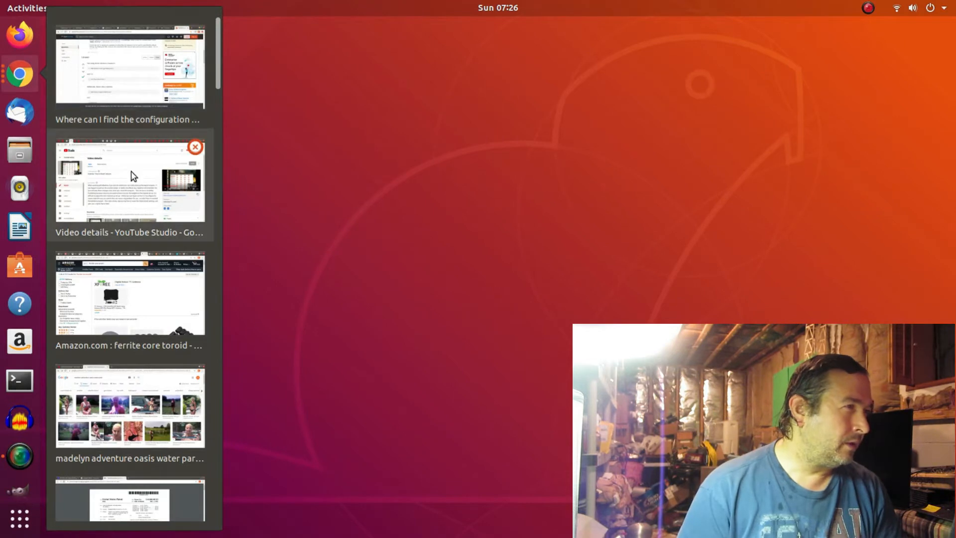
Bring up the Chrome window showing the Ask Ubuntu answer on Kdenlive configuration file locations
{"action": "left_click", "coordinate": [128, 67]}
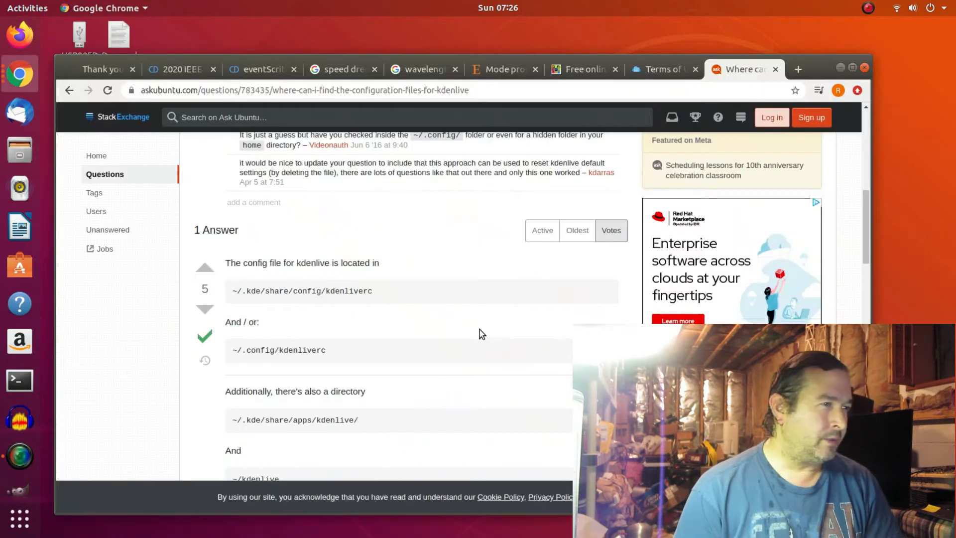
{"action": "mouse_move", "coordinate": [262, 305]}
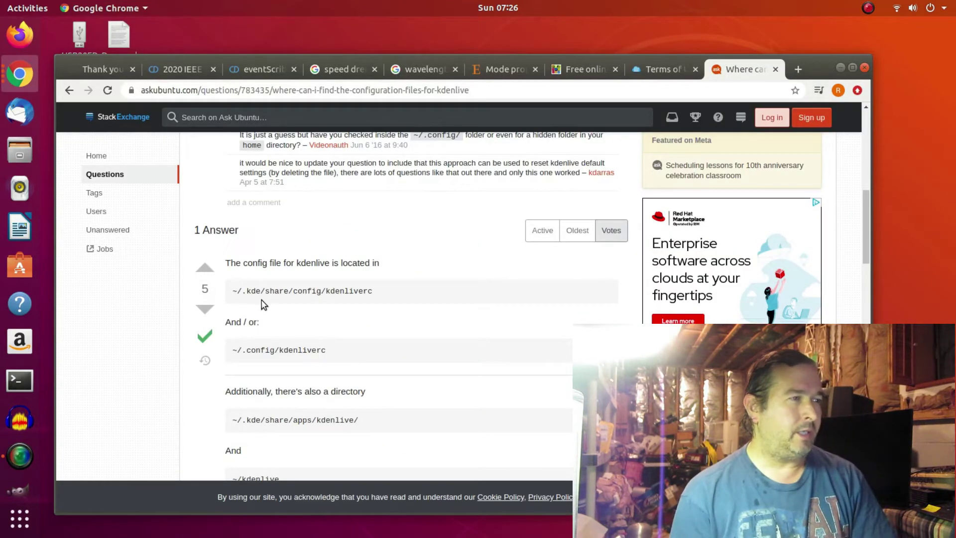
{"action": "mouse_move", "coordinate": [359, 303]}
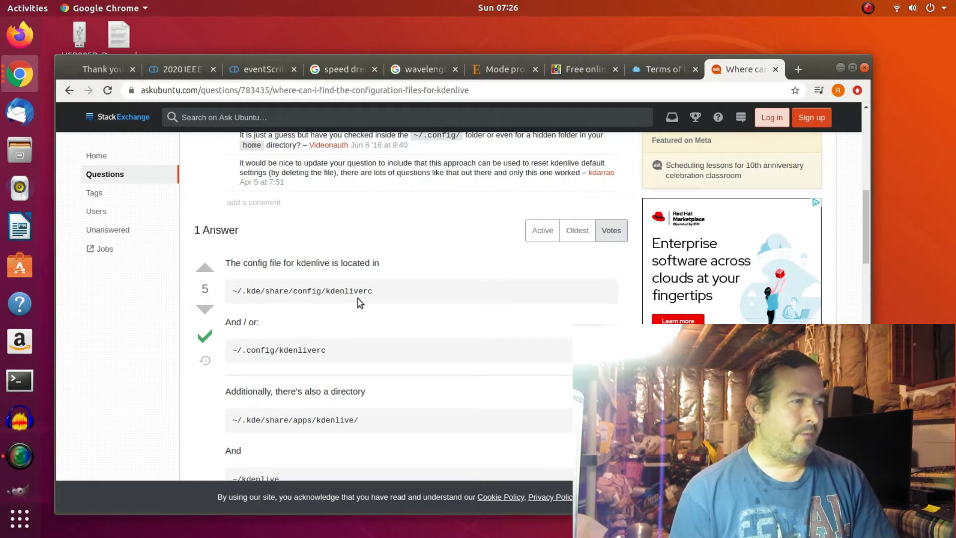
{"action": "mouse_move", "coordinate": [291, 305]}
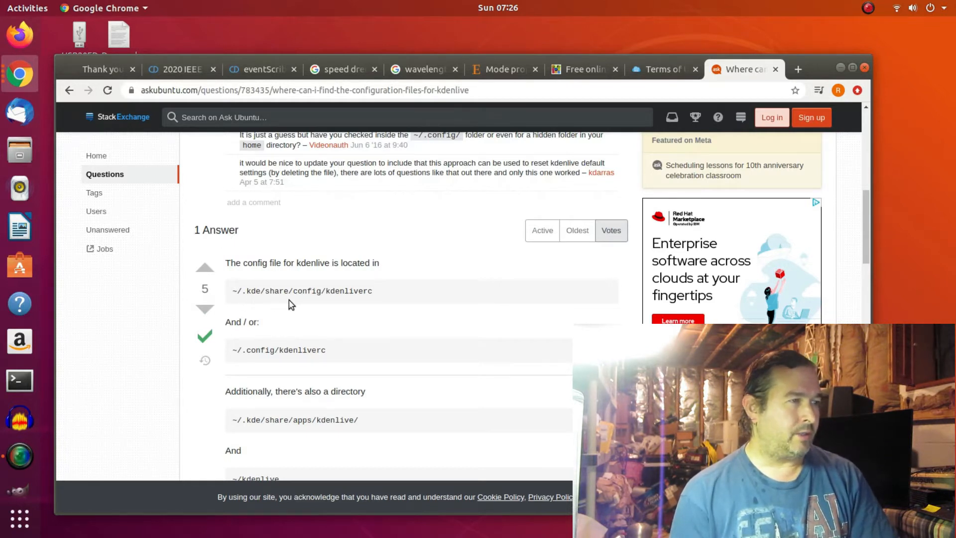
{"action": "mouse_move", "coordinate": [372, 333]}
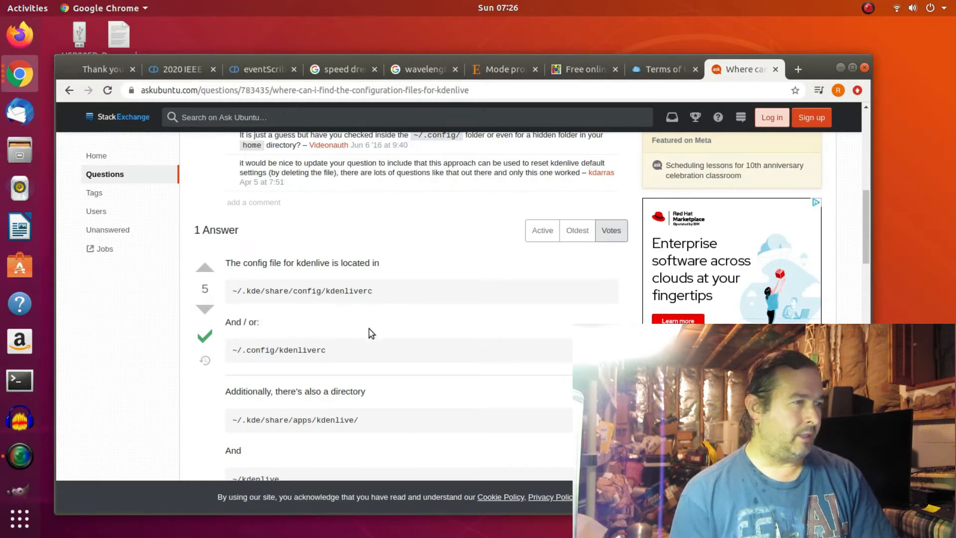
{"action": "mouse_move", "coordinate": [248, 365]}
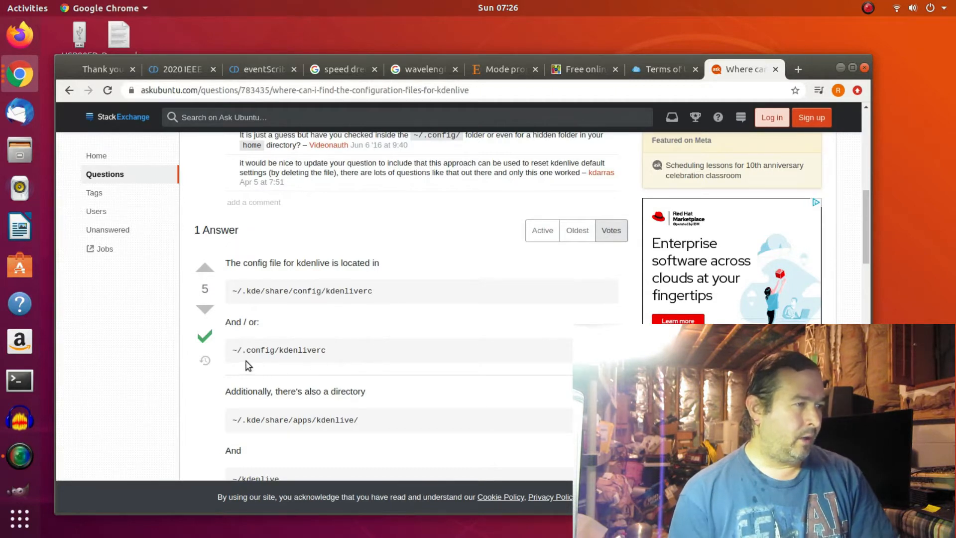
{"action": "mouse_move", "coordinate": [205, 280]}
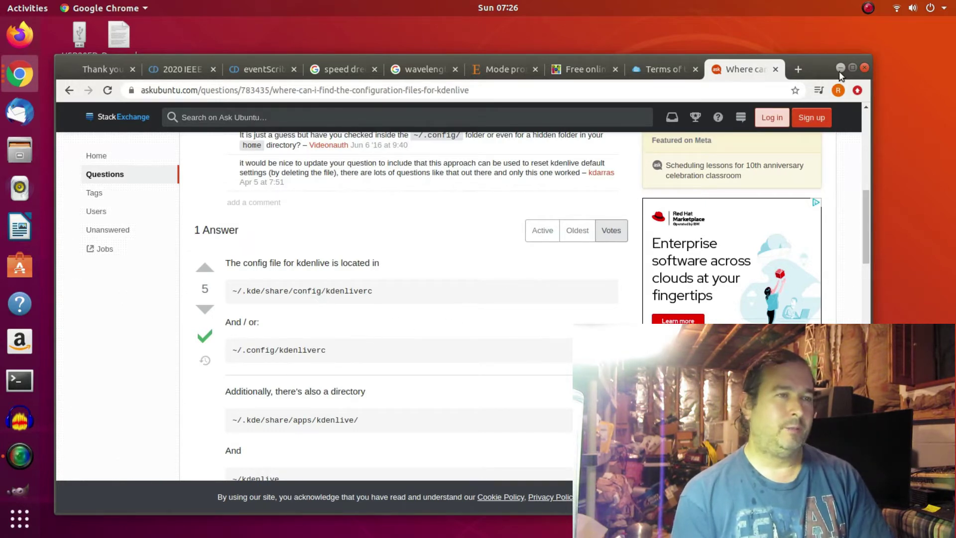
Minimize Chrome and open Files on the Home folder
{"action": "left_click", "coordinate": [840, 68]}
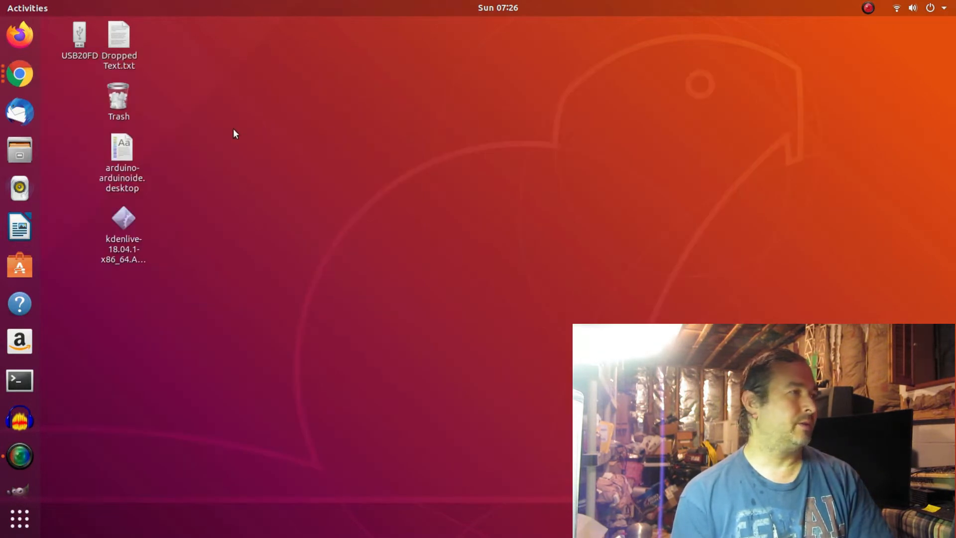
{"action": "mouse_move", "coordinate": [20, 149]}
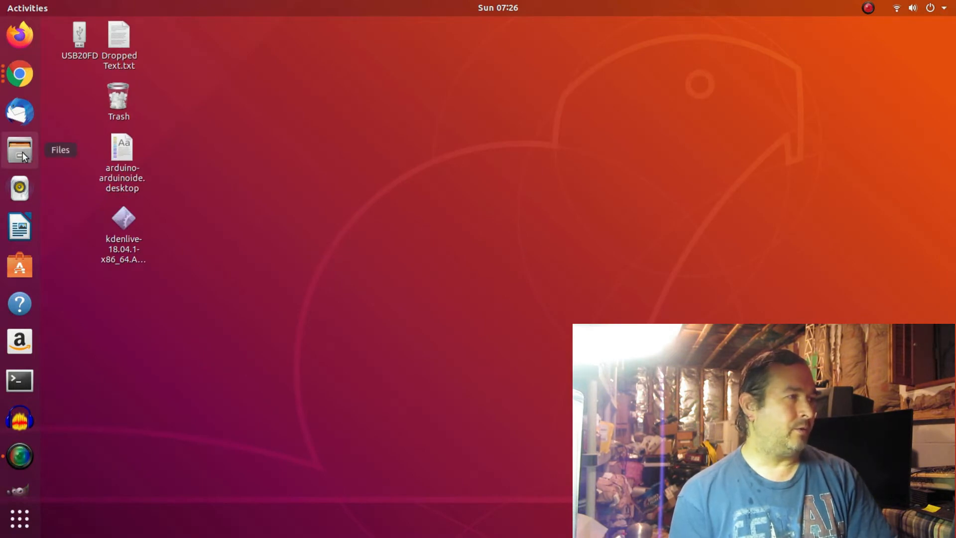
{"action": "left_click", "coordinate": [19, 150]}
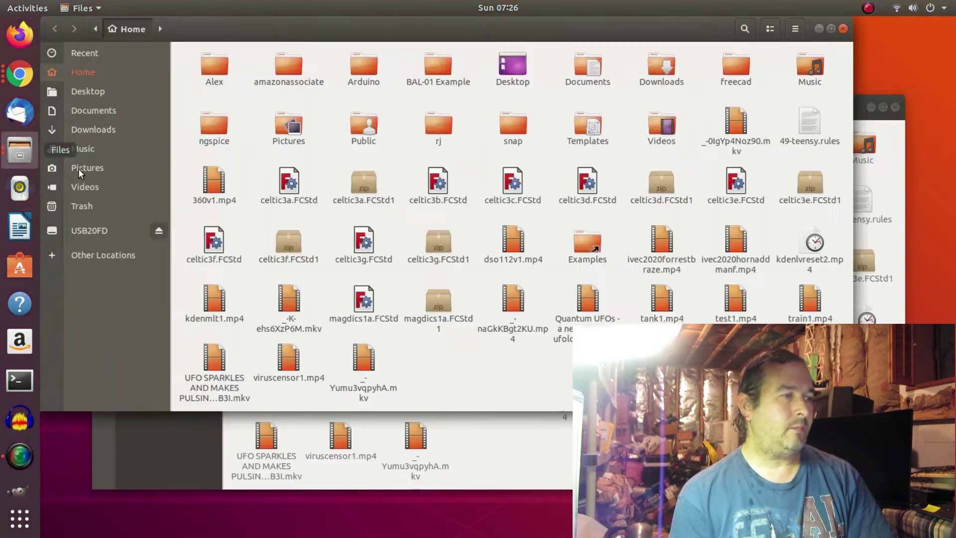
{"action": "mouse_move", "coordinate": [842, 27]}
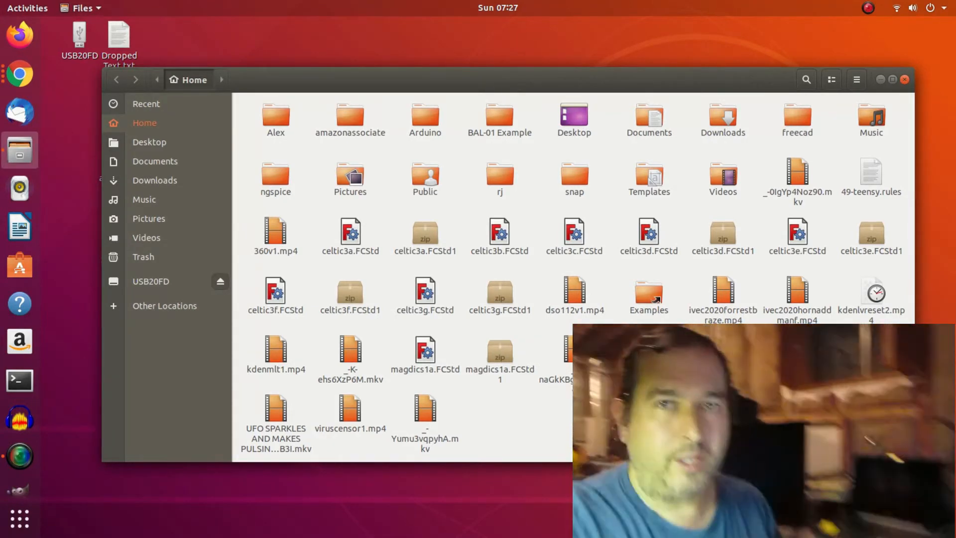
{"action": "key", "text": "ctrl+h"}
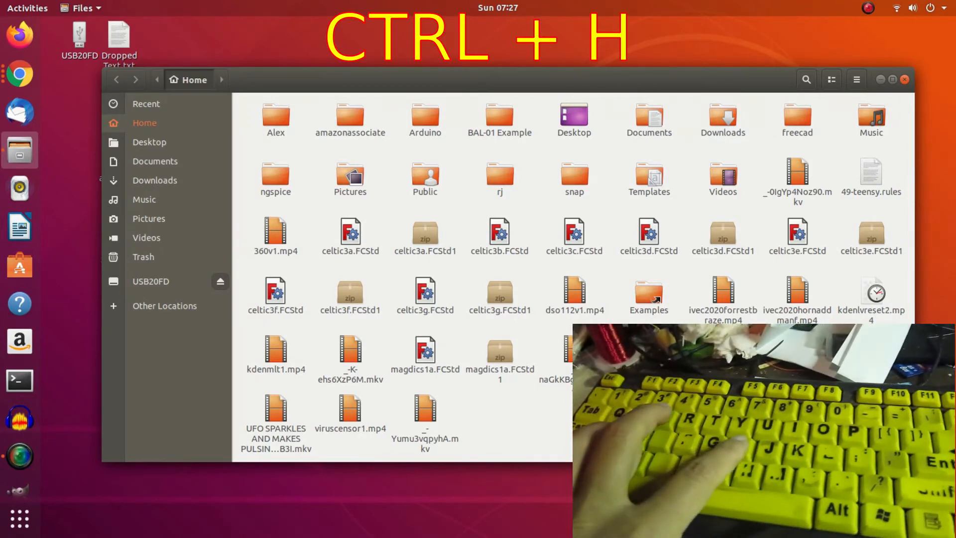
Toggle hidden files so .config, .local and .cache appear in Home
{"action": "key", "text": "ctrl+h"}
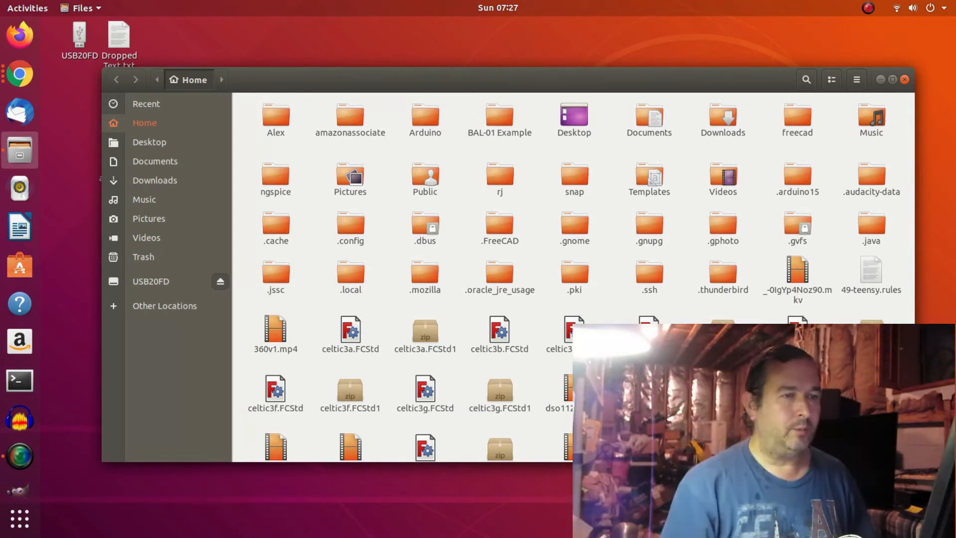
{"action": "mouse_move", "coordinate": [375, 288]}
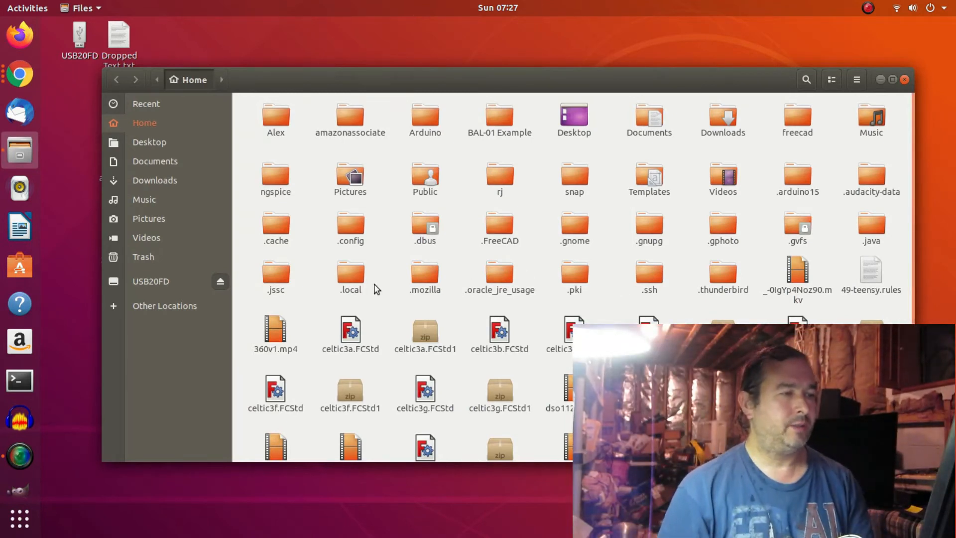
{"action": "mouse_move", "coordinate": [689, 253]}
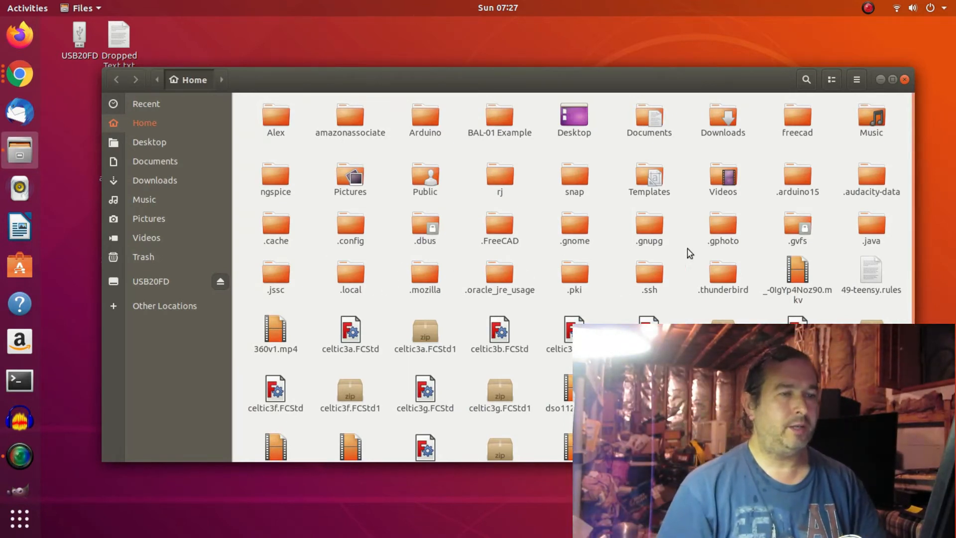
{"action": "mouse_move", "coordinate": [424, 275]}
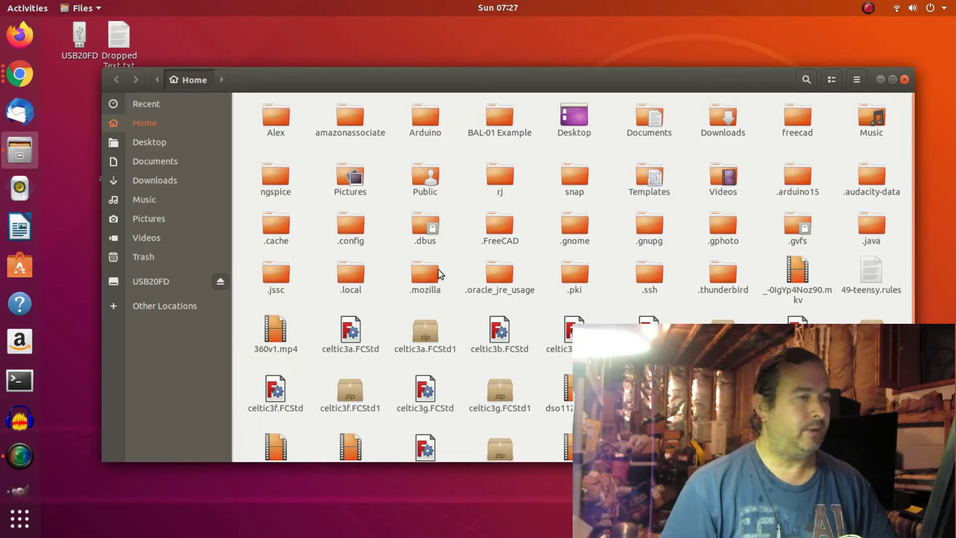
{"action": "mouse_move", "coordinate": [398, 282]}
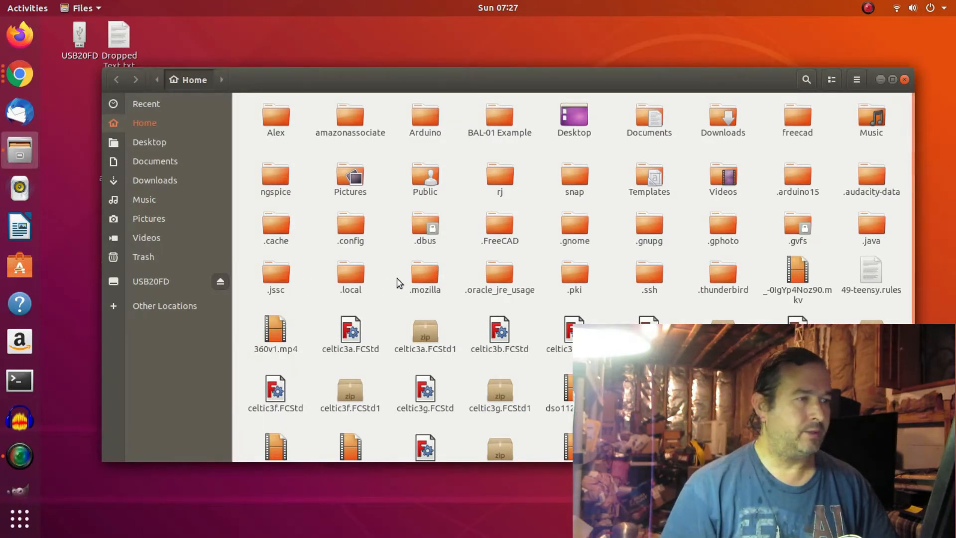
{"action": "mouse_move", "coordinate": [434, 309]}
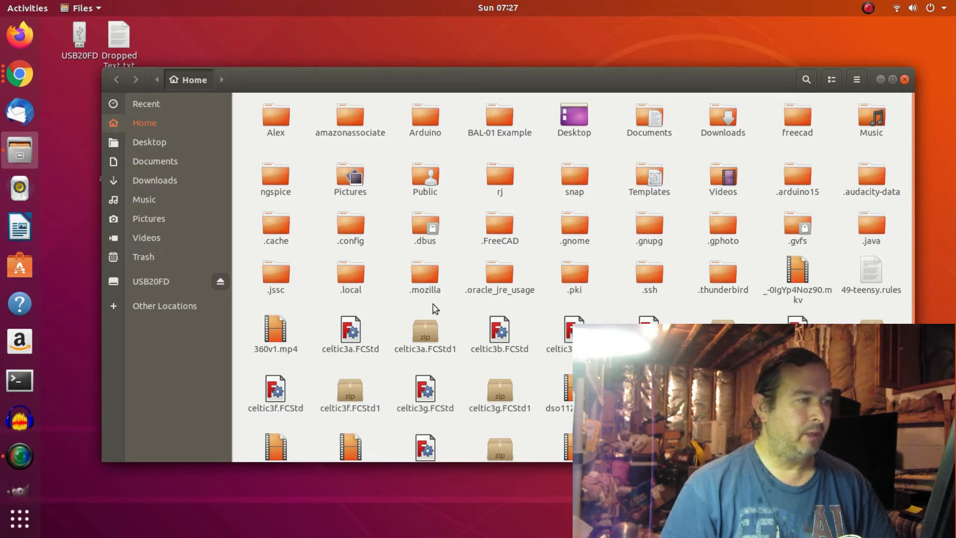
{"action": "mouse_move", "coordinate": [354, 229]}
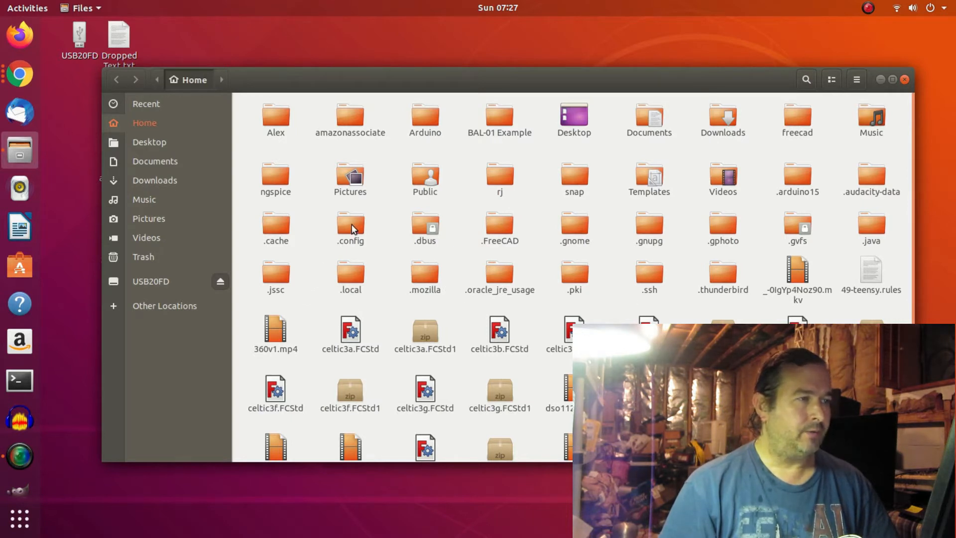
Open the hidden .config folder from Home
{"action": "double_click", "coordinate": [350, 228]}
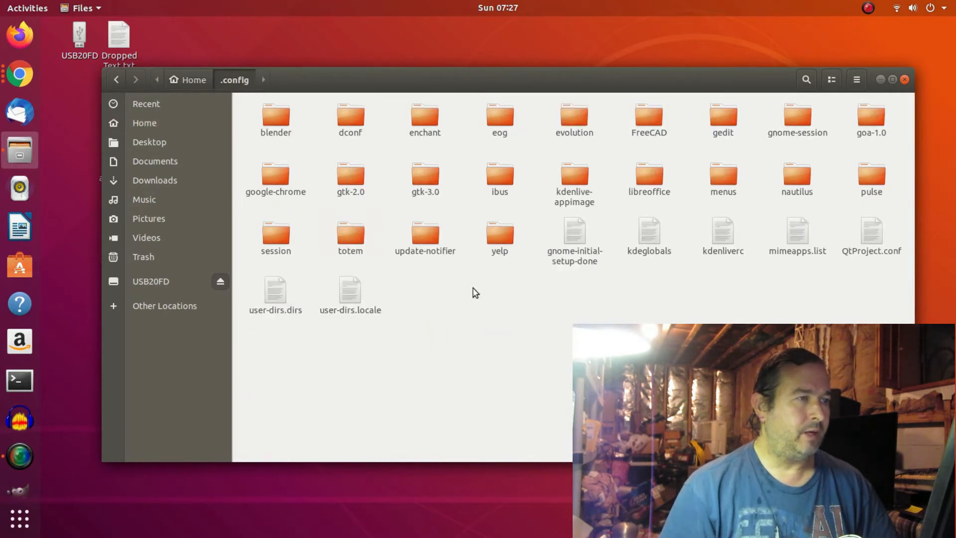
{"action": "mouse_move", "coordinate": [478, 360]}
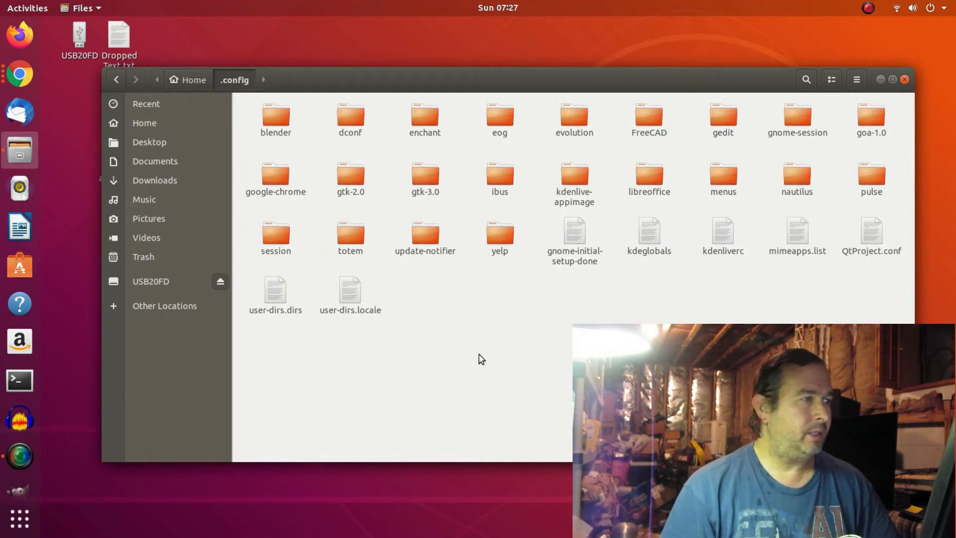
{"action": "mouse_move", "coordinate": [564, 264]}
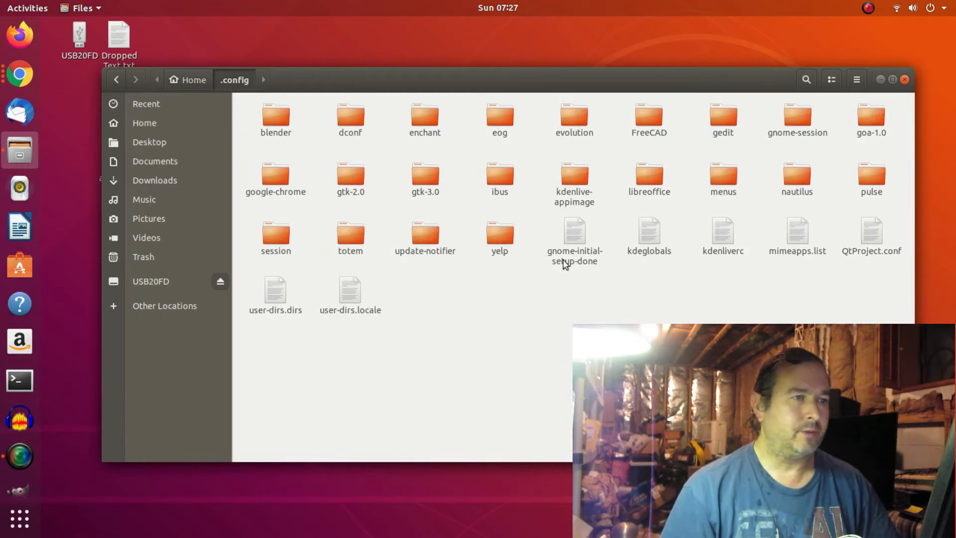
{"action": "mouse_move", "coordinate": [579, 182]}
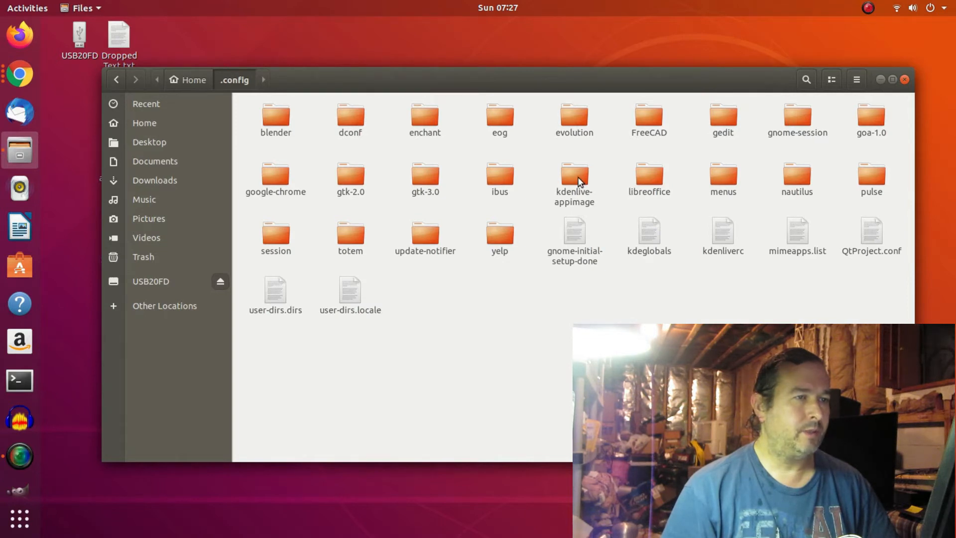
{"action": "mouse_move", "coordinate": [12, 487]}
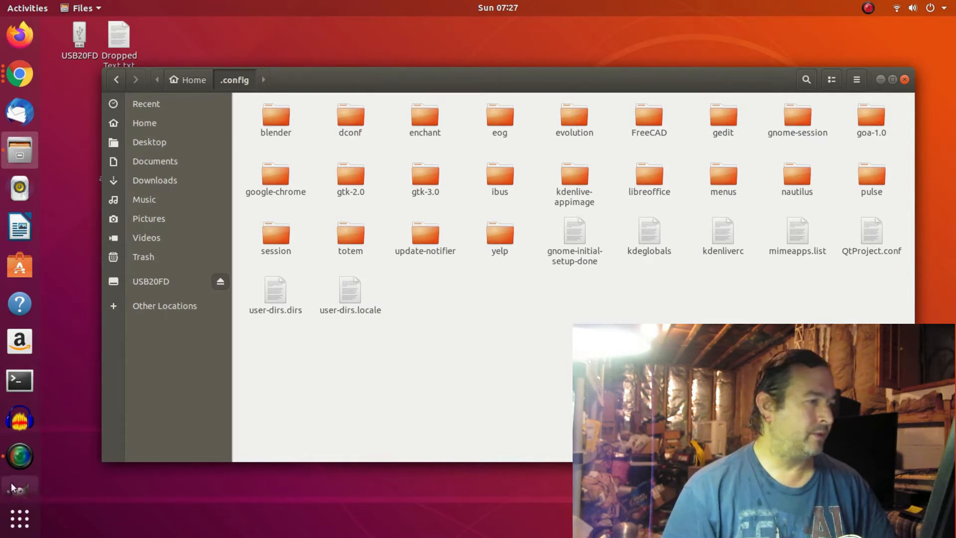
Open the kdenlive-appimage folder and launch the kdenlive-18.04.1 AppImage from the desktop
{"action": "double_click", "coordinate": [573, 180]}
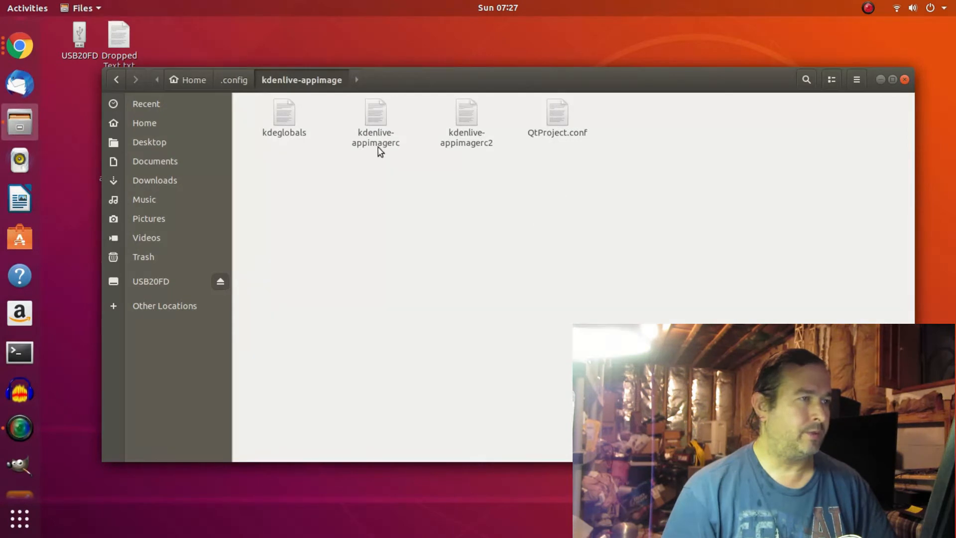
{"action": "mouse_move", "coordinate": [374, 141]}
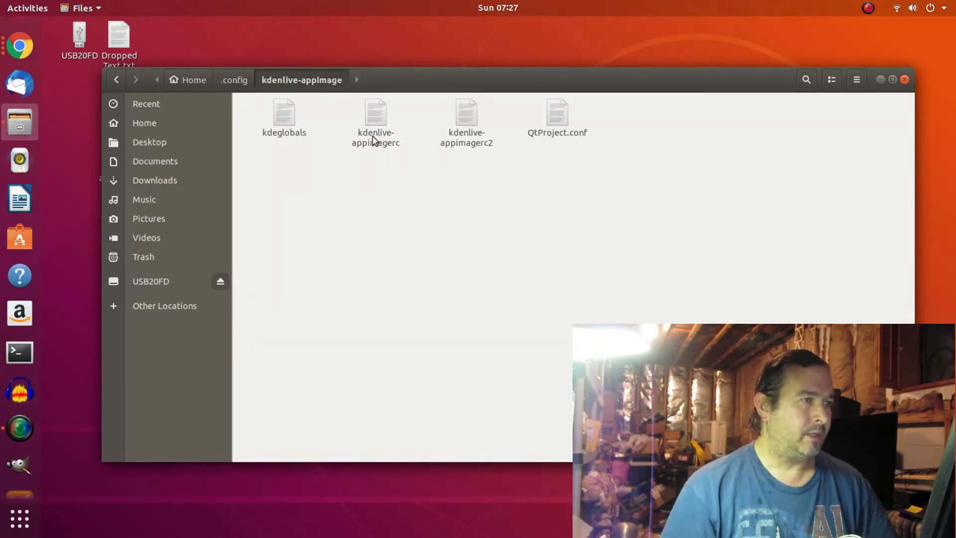
{"action": "mouse_move", "coordinate": [355, 204]}
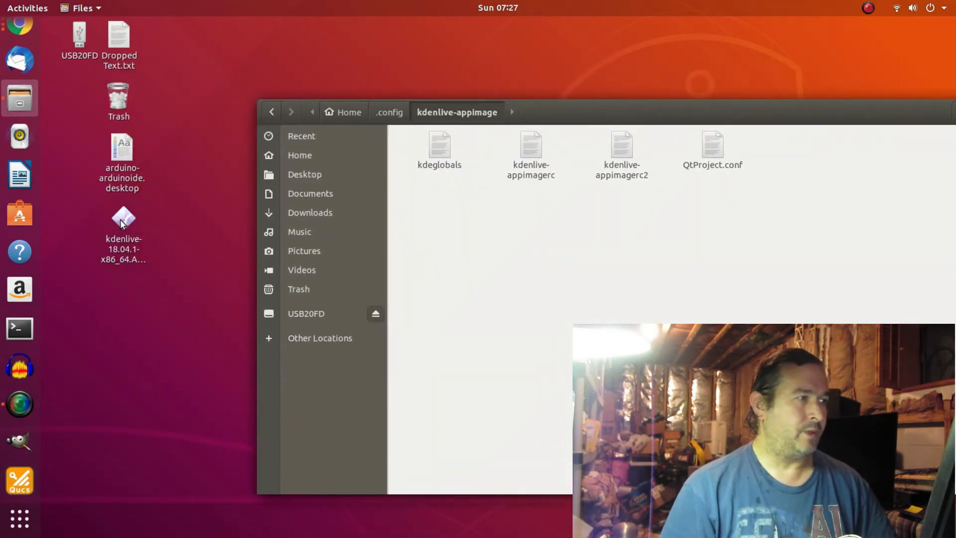
{"action": "left_click", "coordinate": [122, 217]}
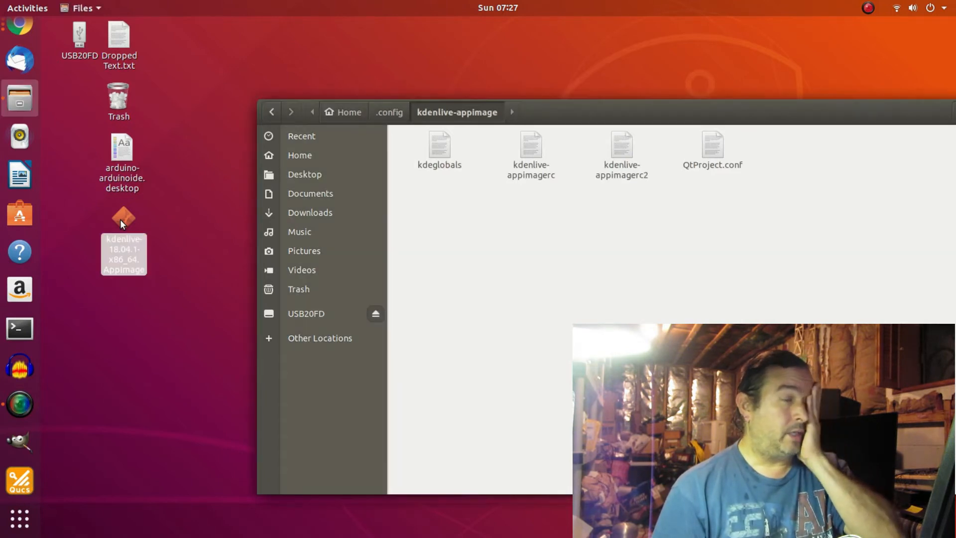
{"action": "double_click", "coordinate": [123, 216]}
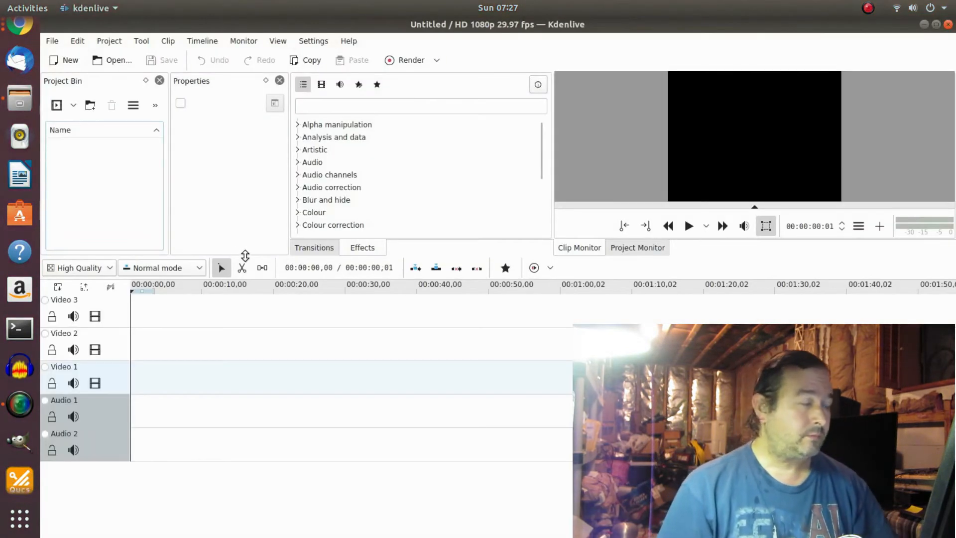
{"action": "mouse_move", "coordinate": [288, 257]}
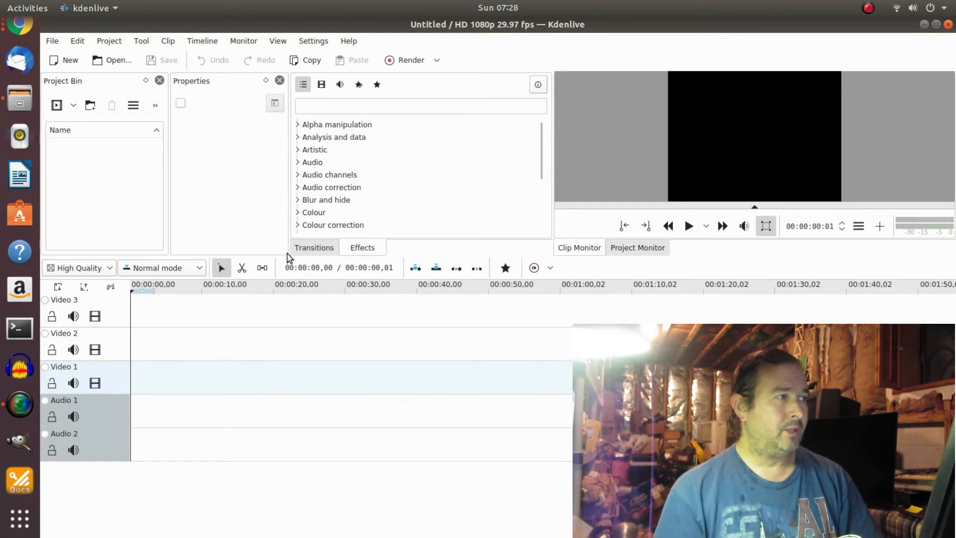
{"action": "mouse_move", "coordinate": [73, 70]}
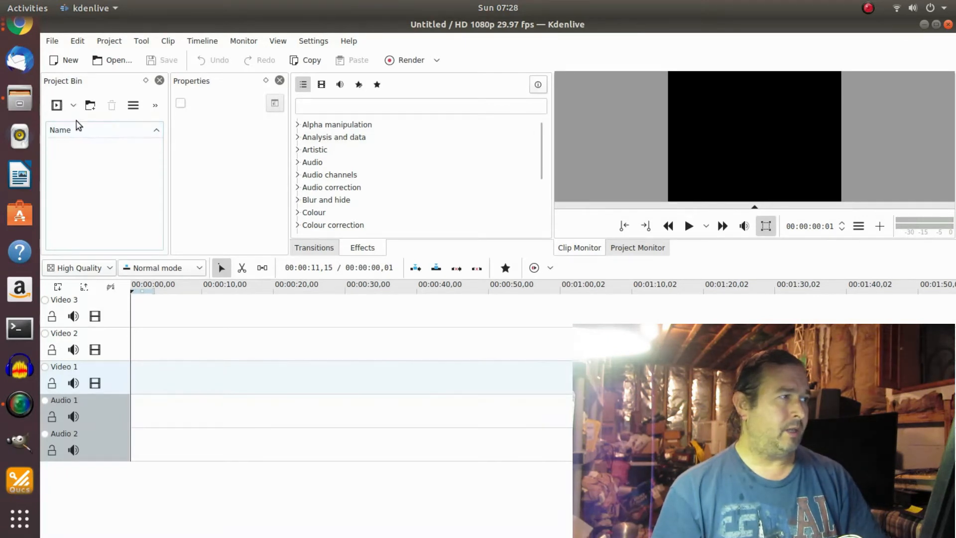
{"action": "mouse_move", "coordinate": [601, 126]}
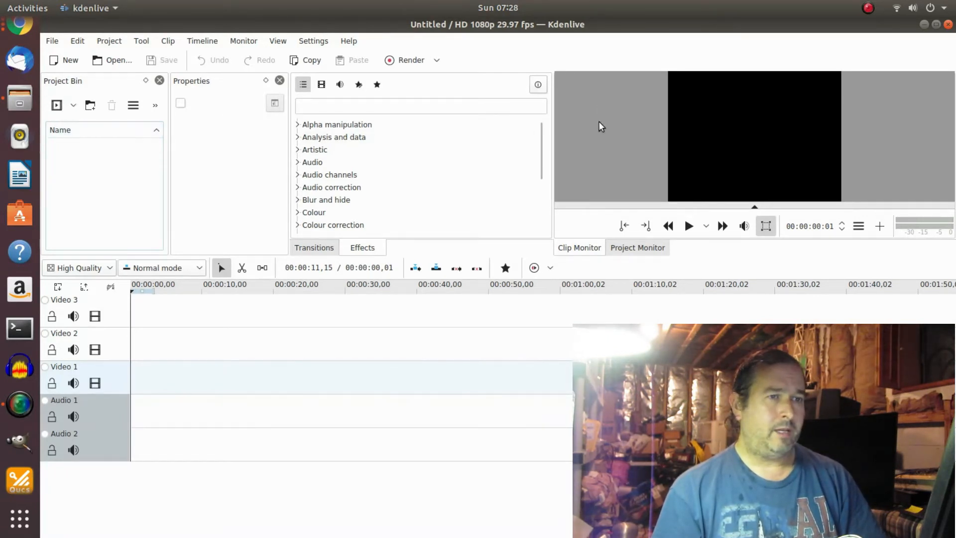
{"action": "mouse_move", "coordinate": [773, 210]}
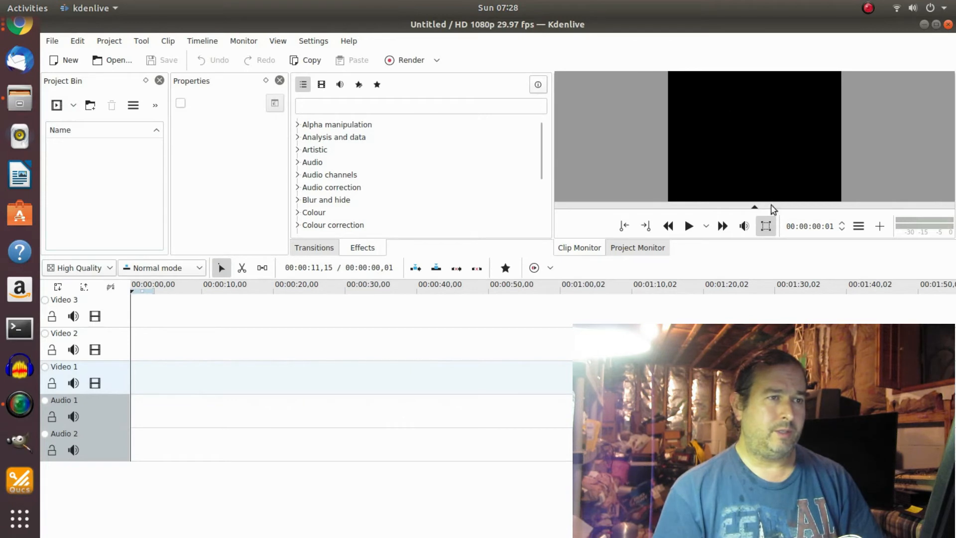
{"action": "mouse_move", "coordinate": [942, 64]}
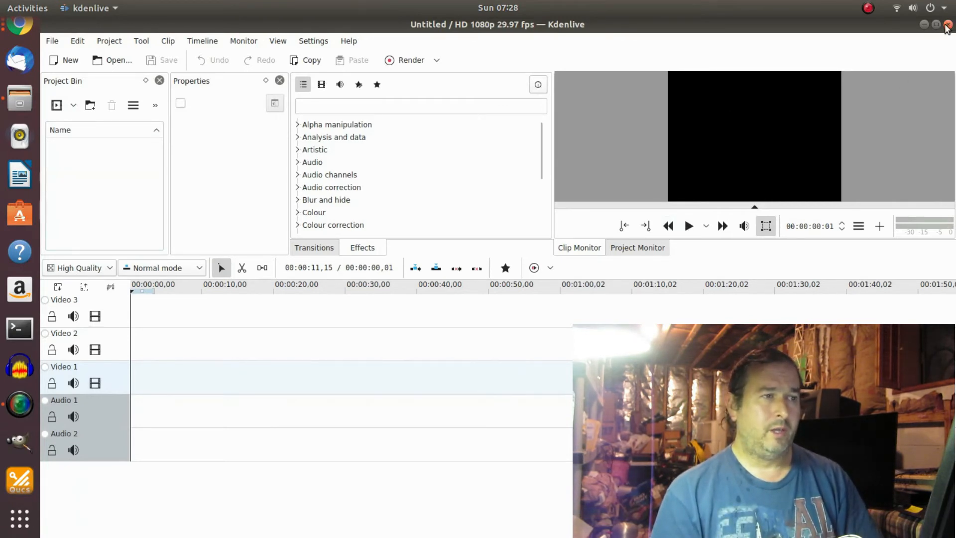
Close the Kdenlive window to return to the kdenlive-appimage folder
{"action": "left_click", "coordinate": [922, 25]}
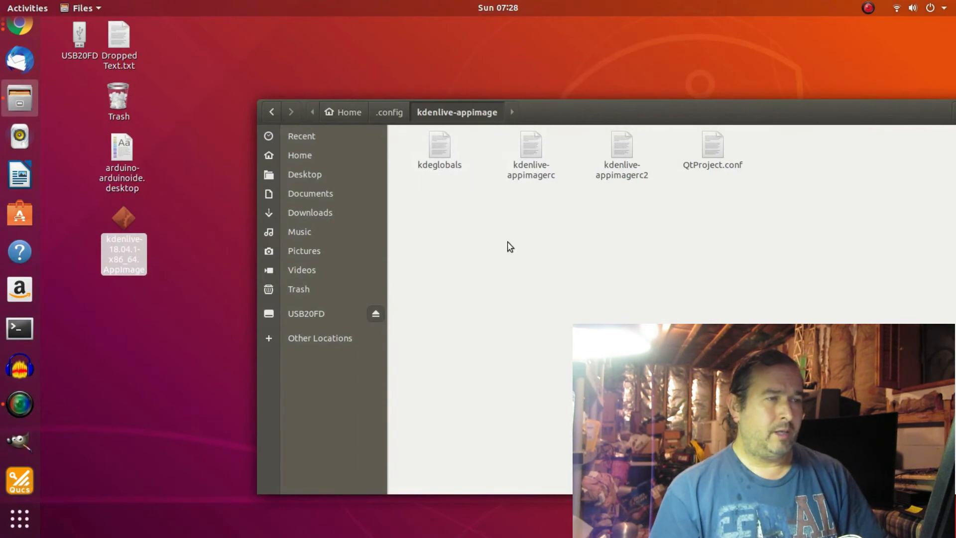
{"action": "mouse_move", "coordinate": [530, 172]}
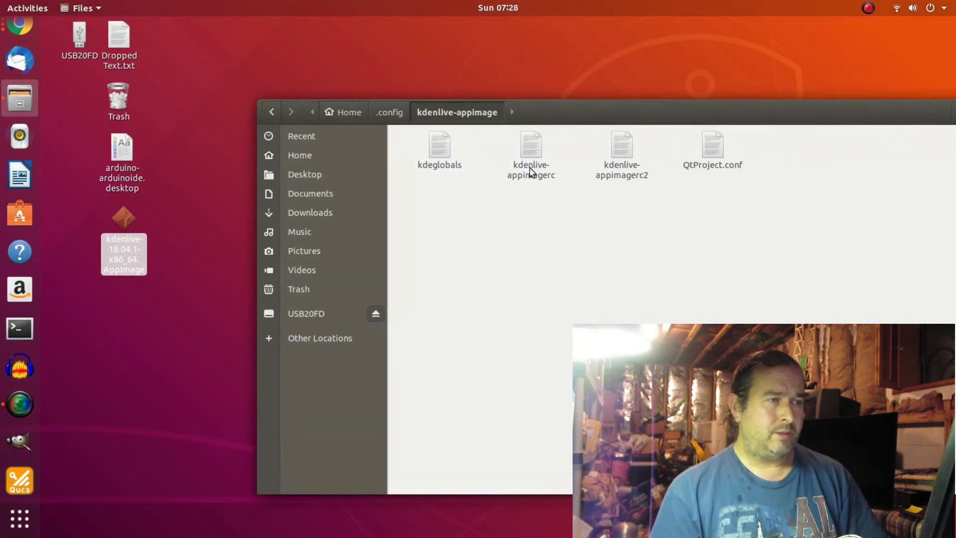
Rename kdenlive-appimagerc to kdenlive-appimagerc3 using the file's context menu
{"action": "left_click", "coordinate": [530, 152]}
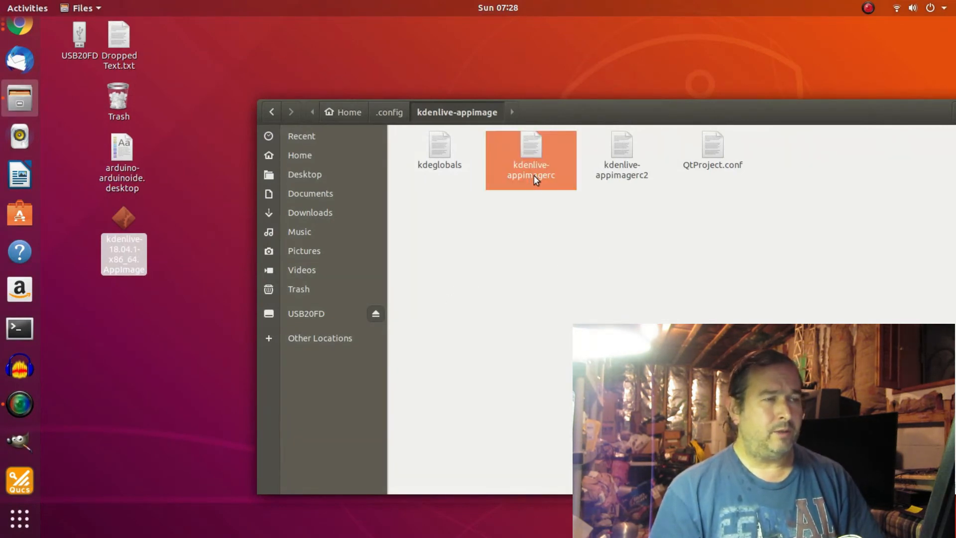
{"action": "right_click", "coordinate": [530, 159]}
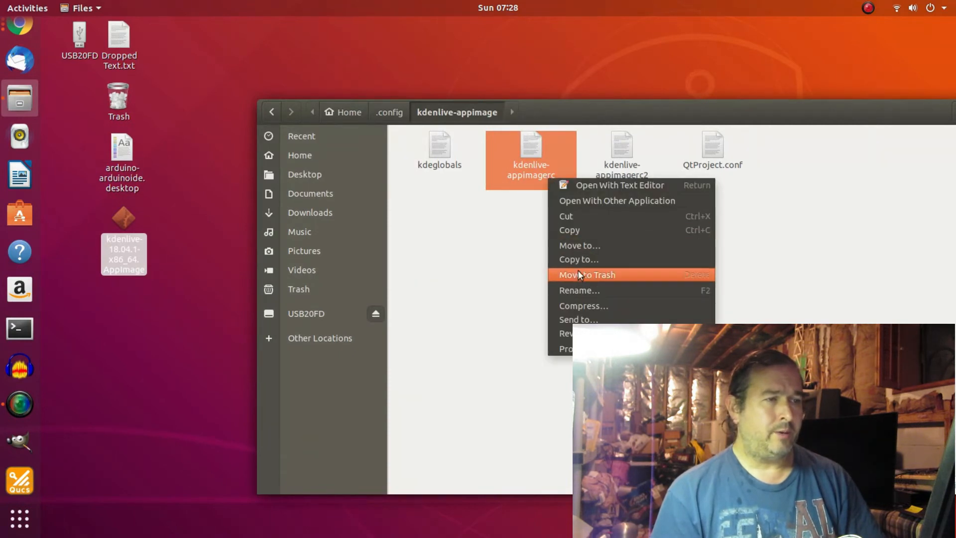
{"action": "left_click", "coordinate": [578, 290]}
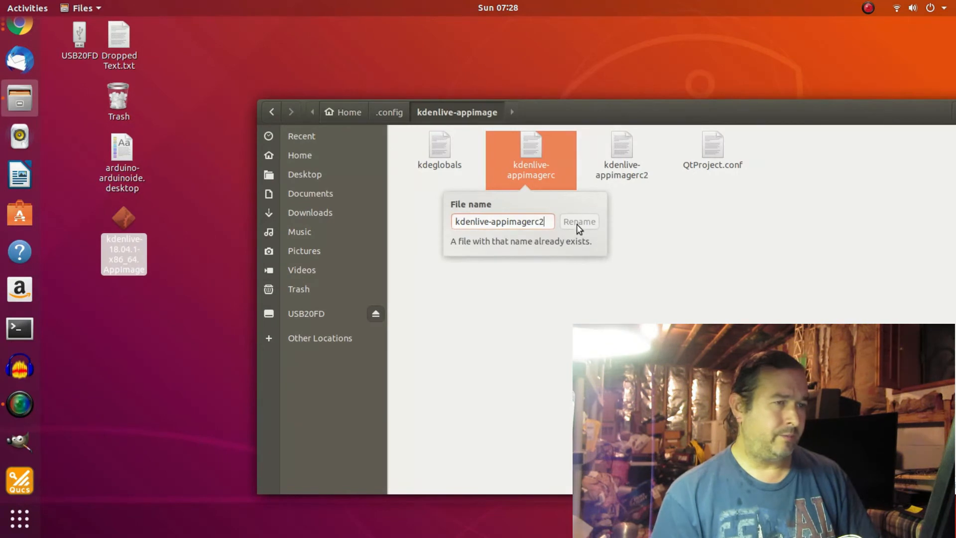
{"action": "mouse_move", "coordinate": [544, 245]}
{"action": "type", "text": "3"}
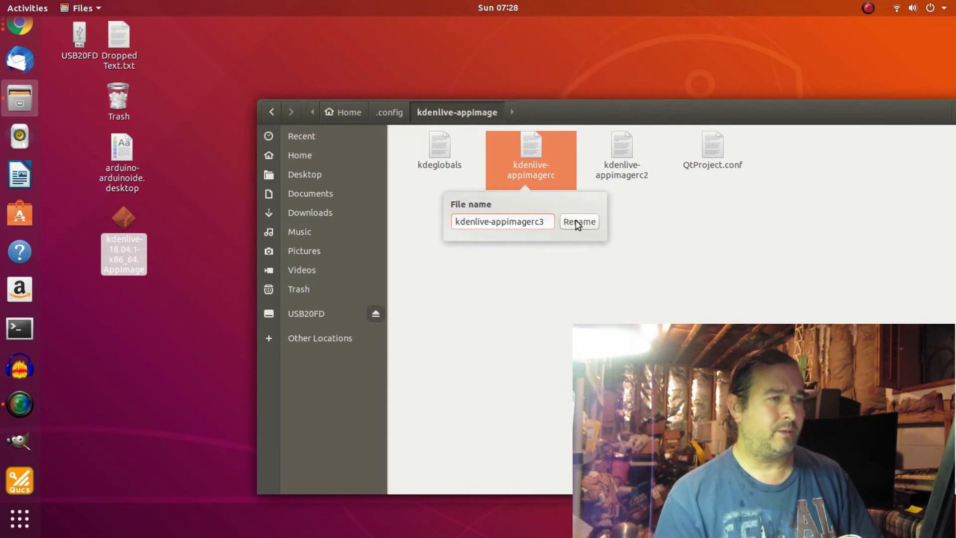
{"action": "left_click", "coordinate": [579, 221]}
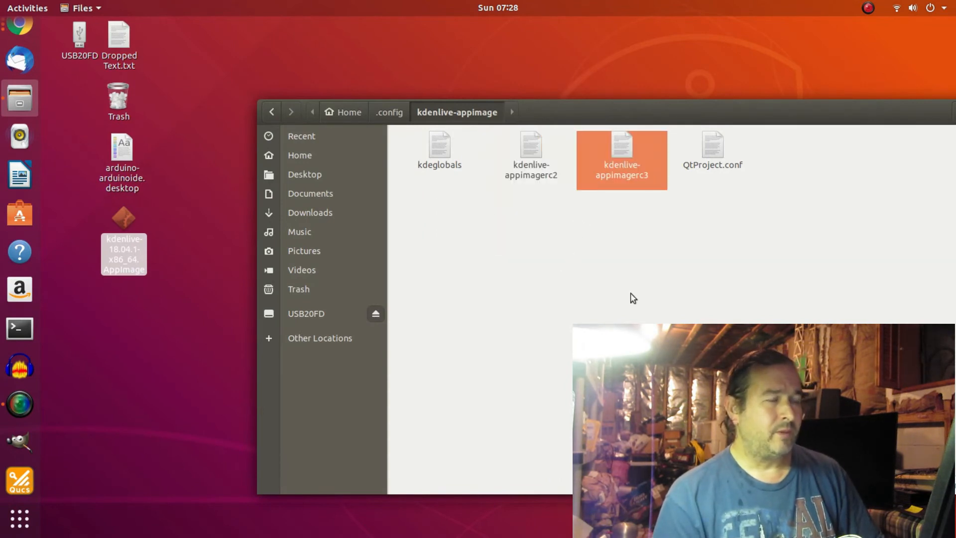
{"action": "mouse_move", "coordinate": [560, 230]}
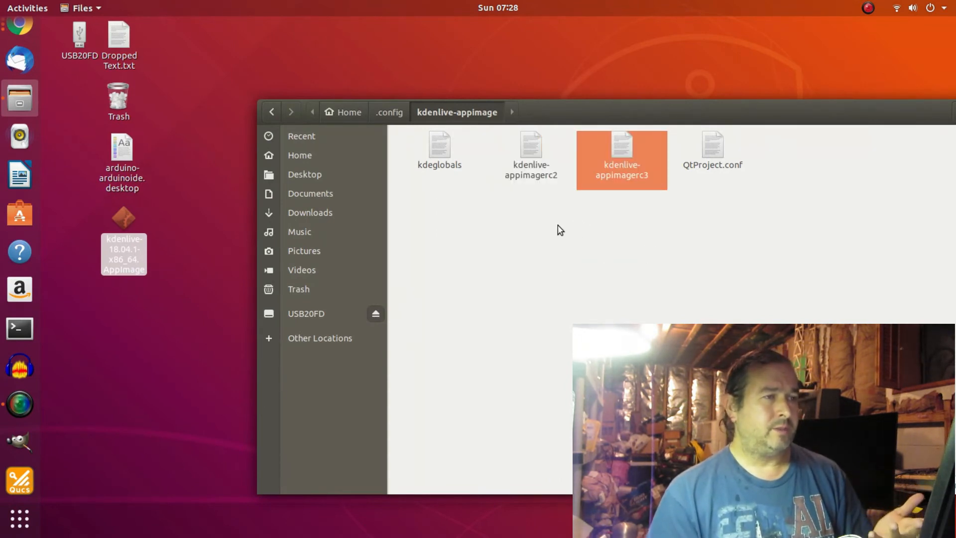
{"action": "mouse_move", "coordinate": [513, 188]}
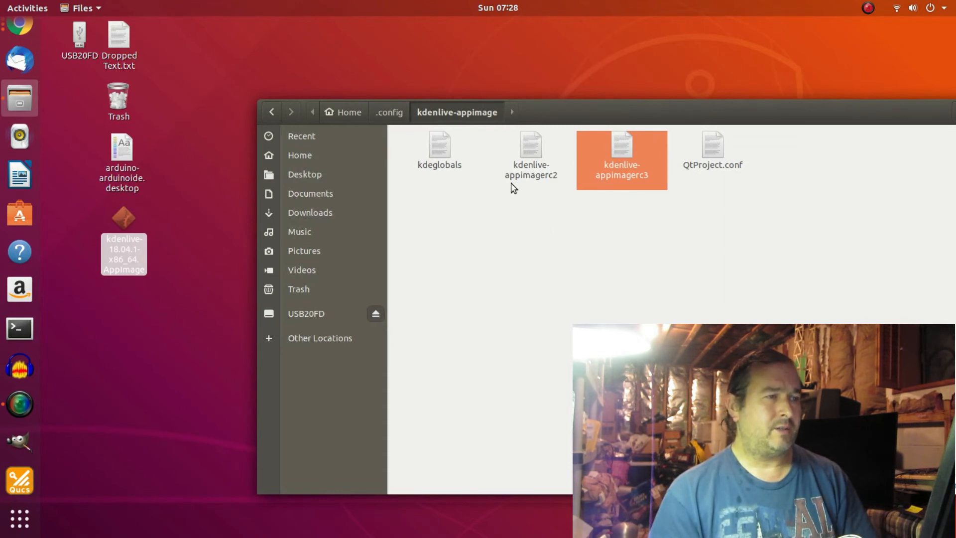
{"action": "mouse_move", "coordinate": [547, 185]}
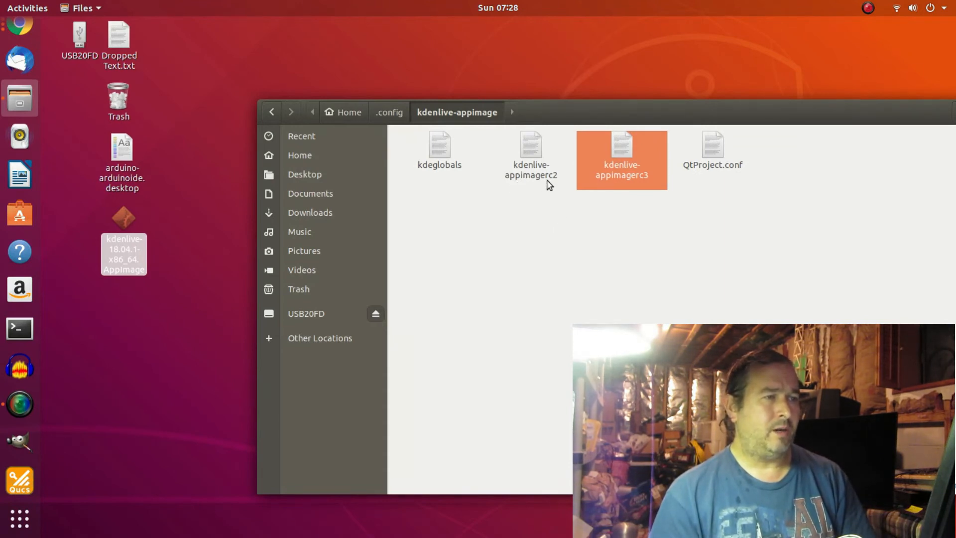
{"action": "mouse_move", "coordinate": [669, 204]}
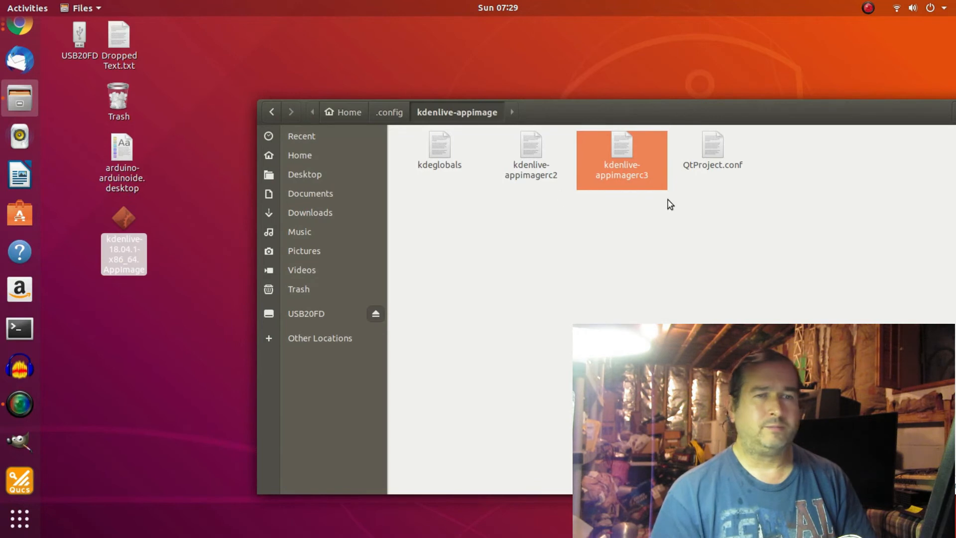
{"action": "mouse_move", "coordinate": [555, 160]}
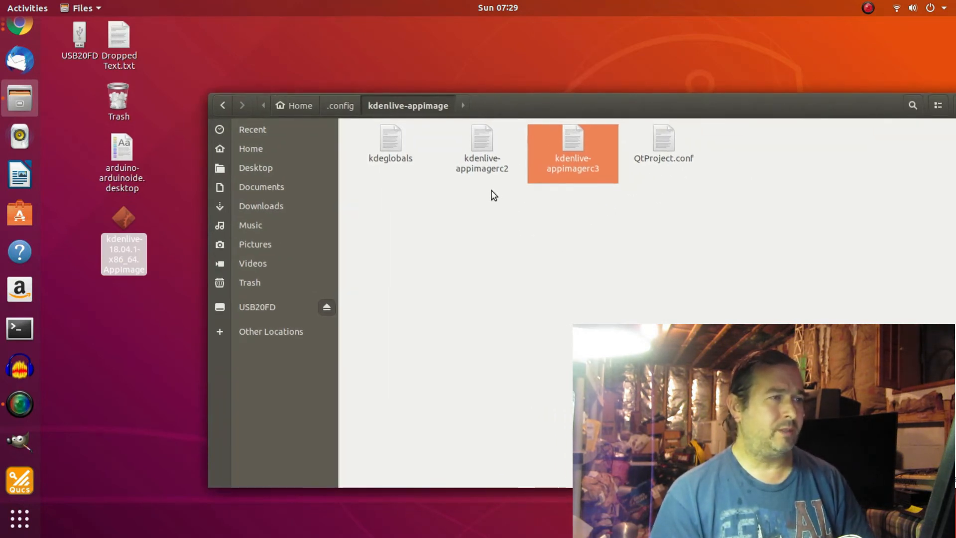
{"action": "mouse_move", "coordinate": [171, 259]}
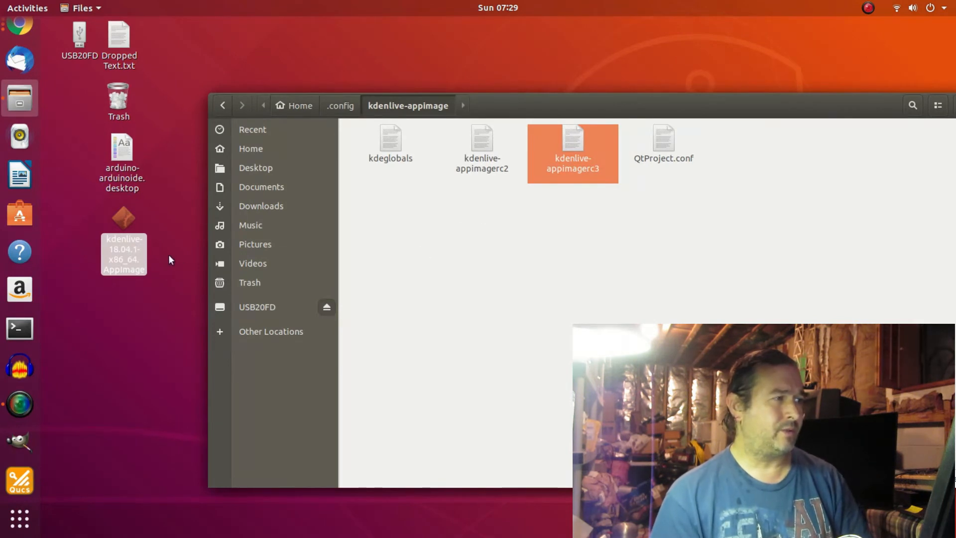
{"action": "mouse_move", "coordinate": [122, 219]}
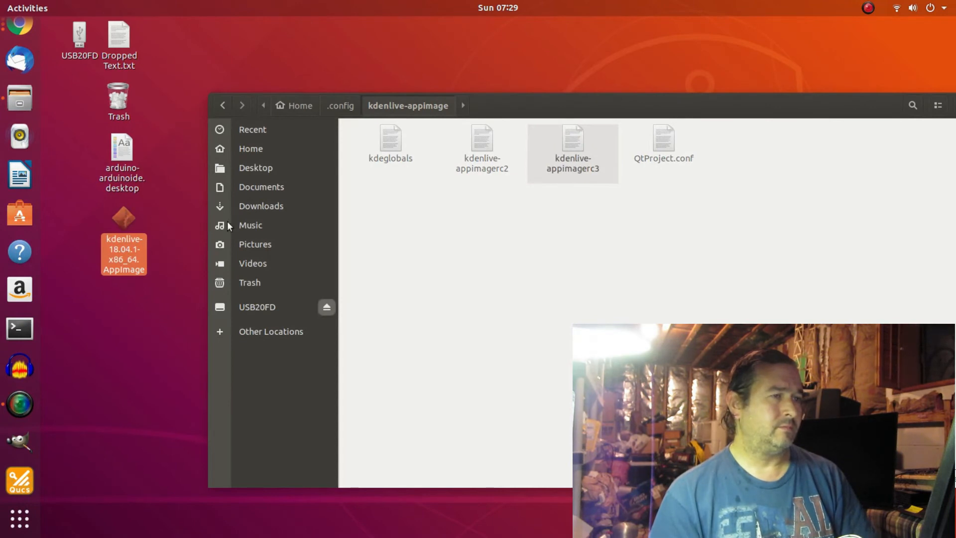
Relaunch the kdenlive-18.04.1 AppImage from the desktop to get a fresh project
{"action": "double_click", "coordinate": [123, 250]}
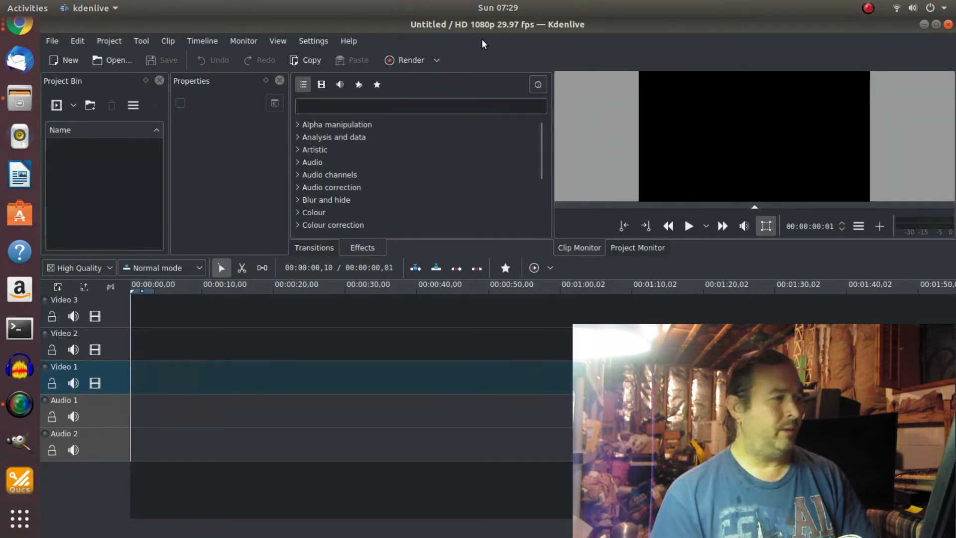
{"action": "mouse_move", "coordinate": [569, 51]}
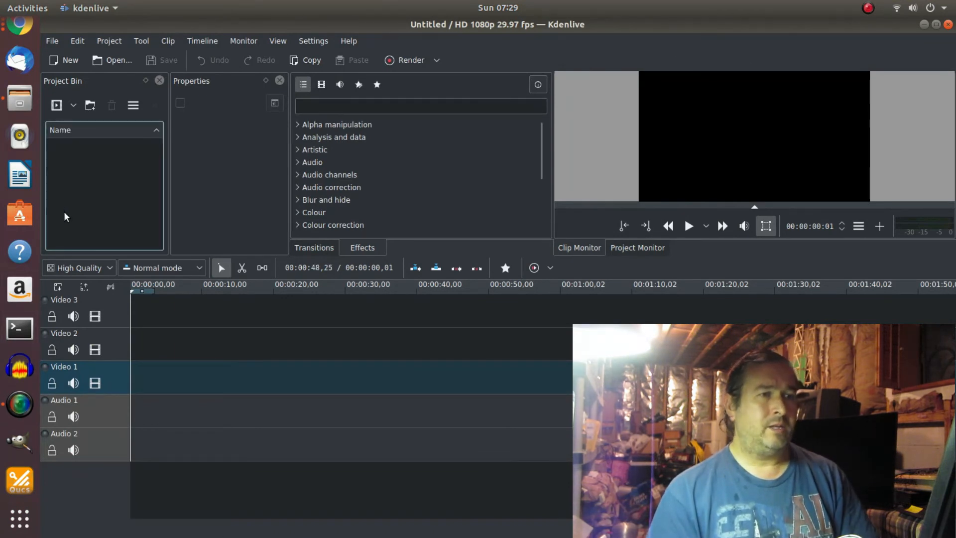
{"action": "mouse_move", "coordinate": [144, 212]}
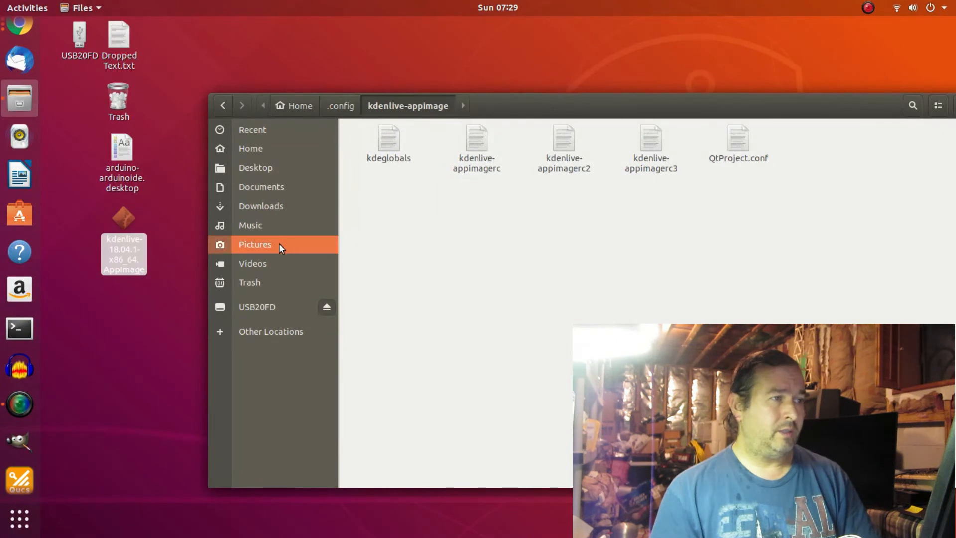
{"action": "mouse_move", "coordinate": [719, 173]}
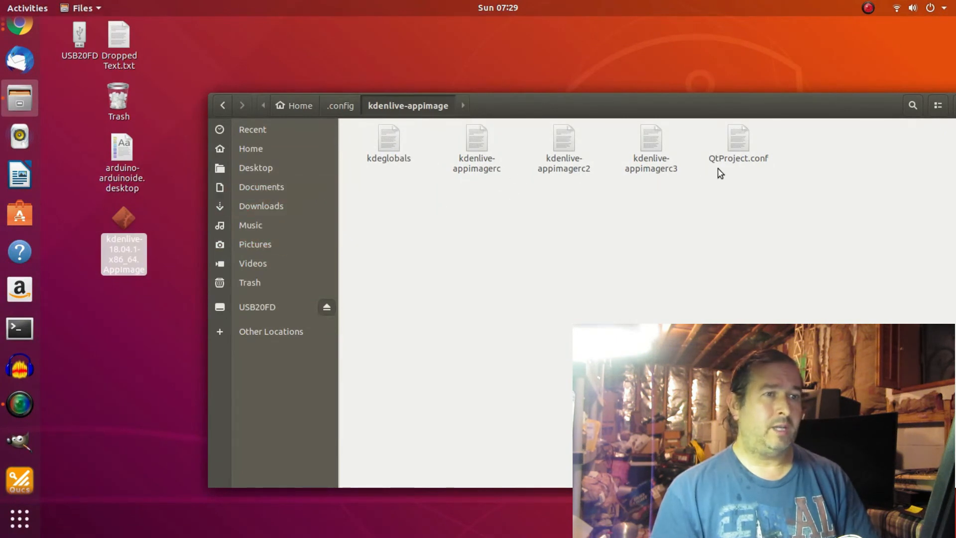
{"action": "mouse_move", "coordinate": [443, 209]}
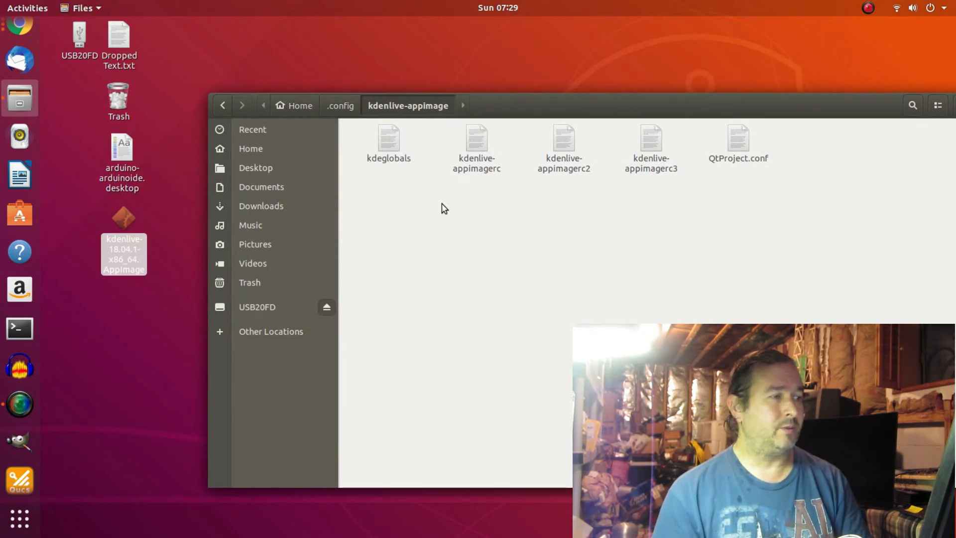
{"action": "mouse_move", "coordinate": [700, 177]}
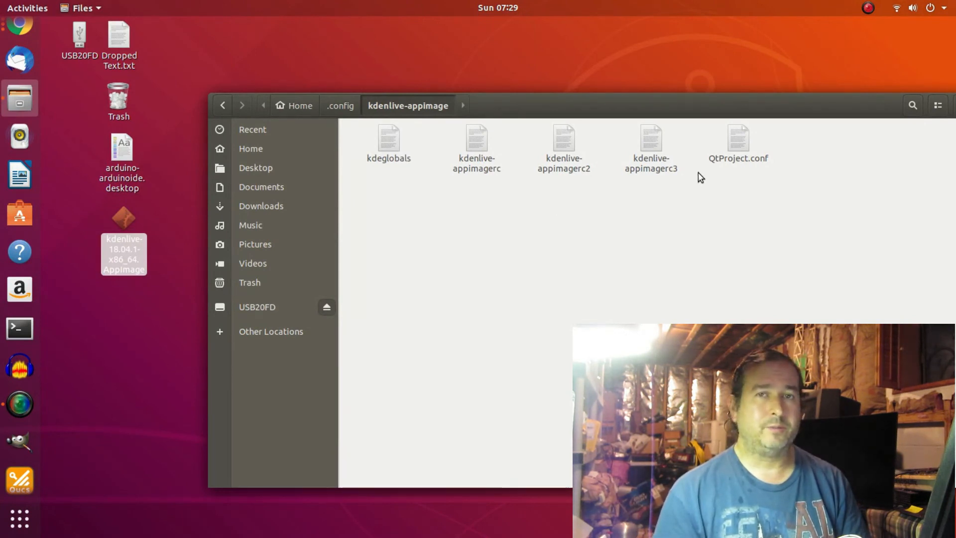
{"action": "mouse_move", "coordinate": [657, 211]}
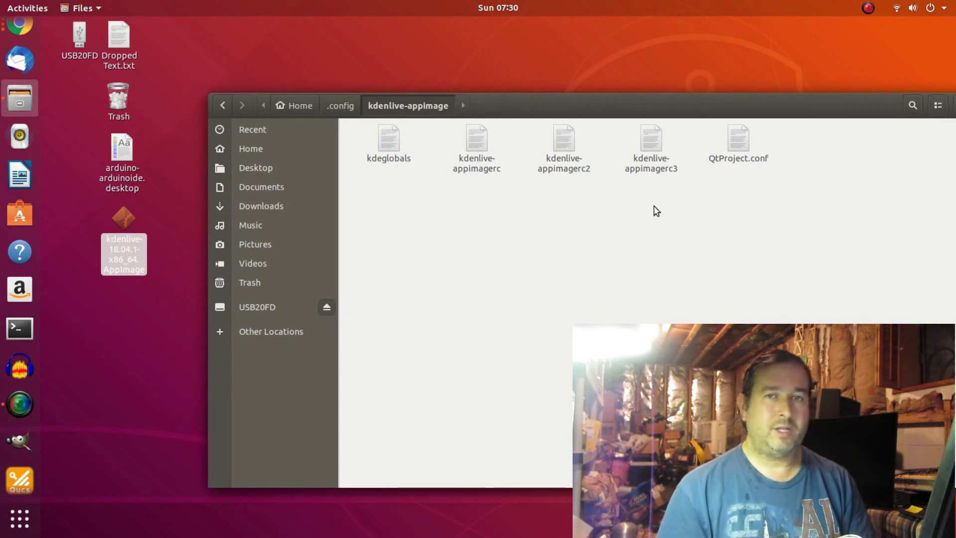